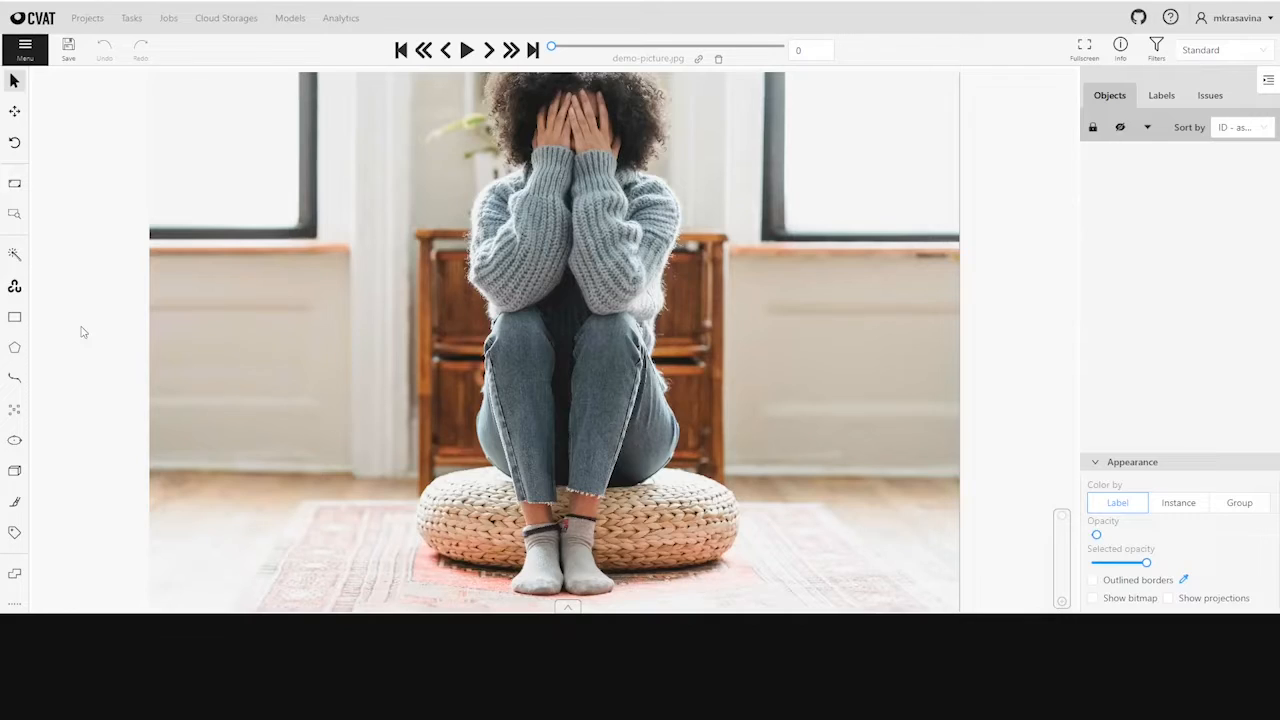
Step: Start a new wall mask with the brush and paint the walls and door frame
left_click(14, 502)
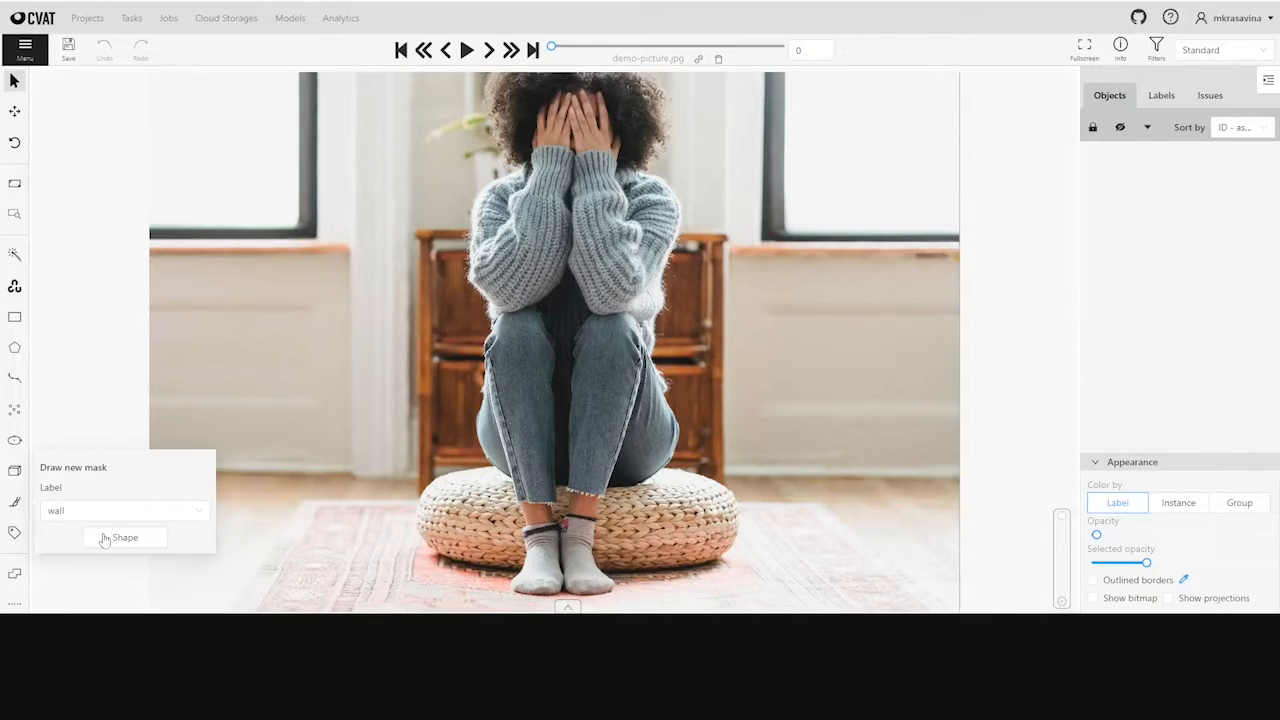
left_click(124, 537)
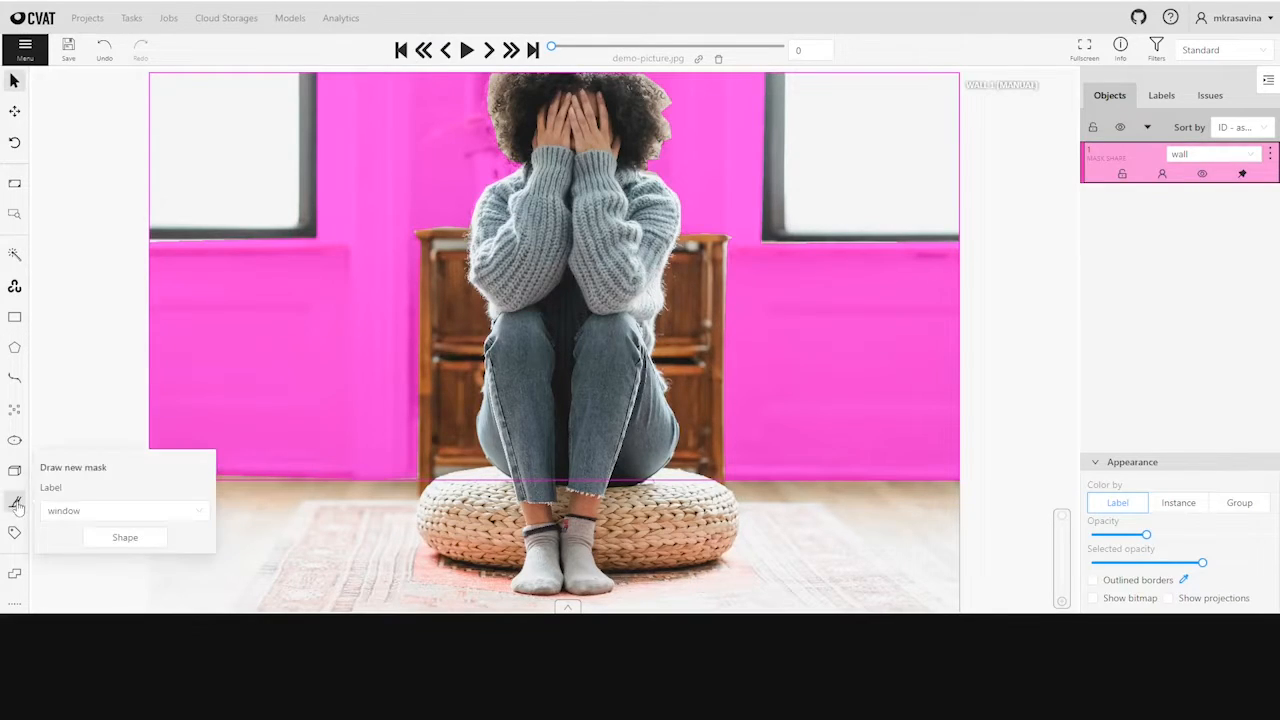
Step: Brush a window mask over both window panes and finish it
left_click(124, 537)
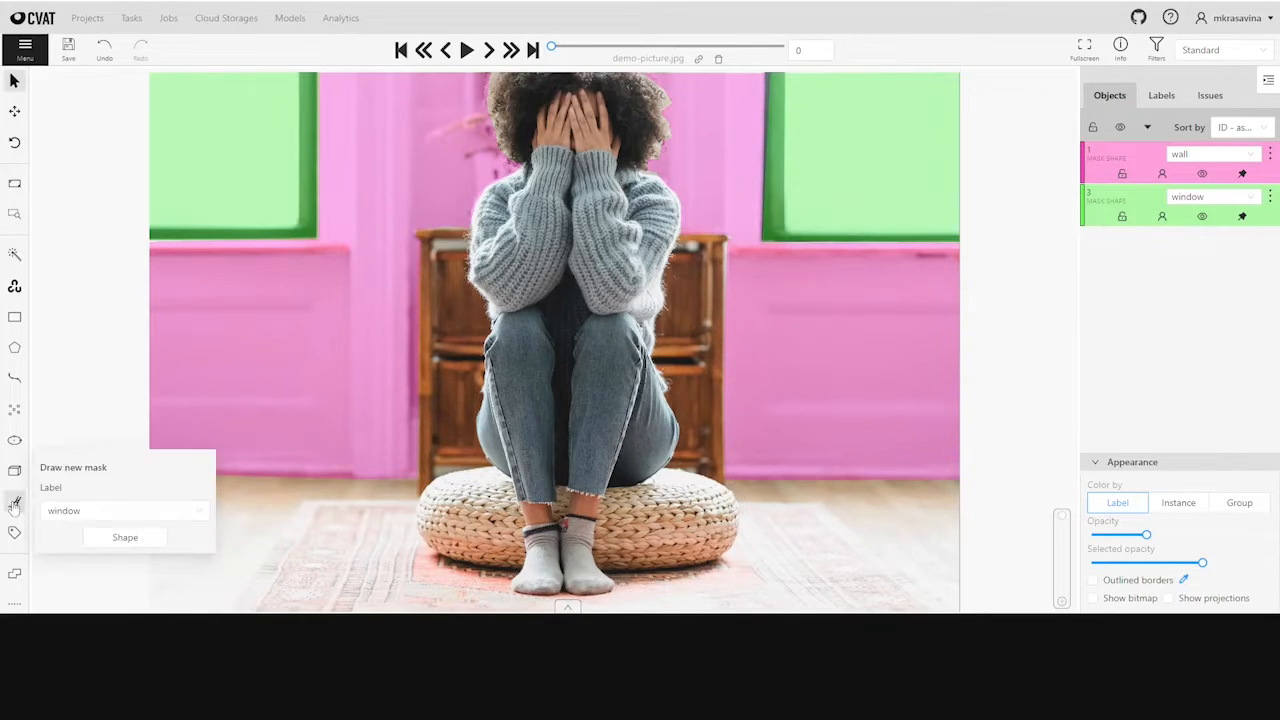
Step: Label a new mask 'floor' and paint the floorboards with a square brush tip
left_click(120, 510)
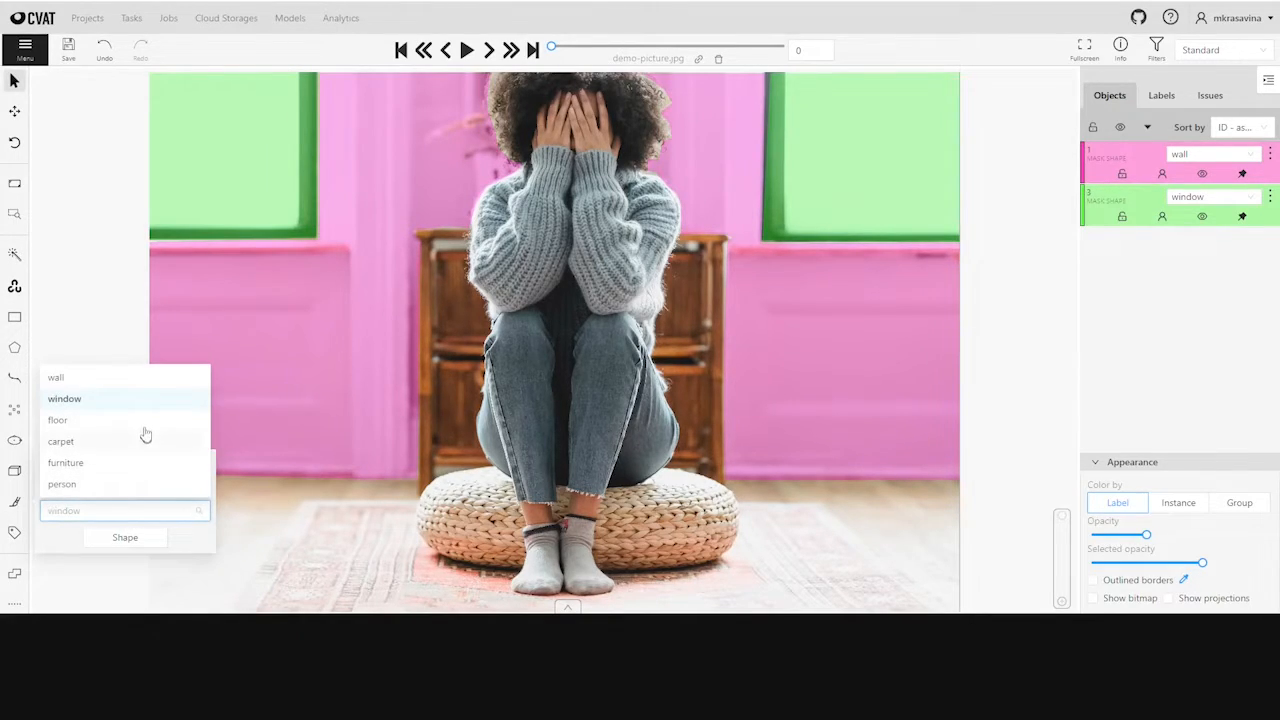
left_click(64, 398)
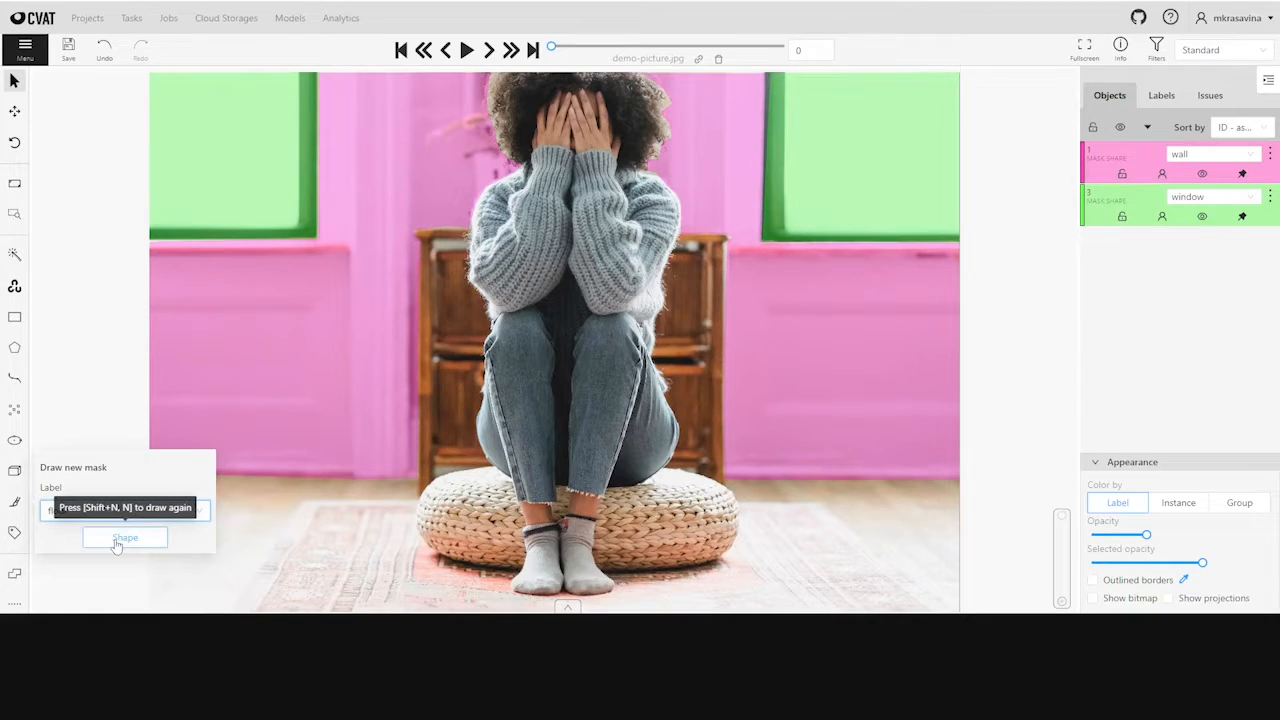
left_click(124, 537)
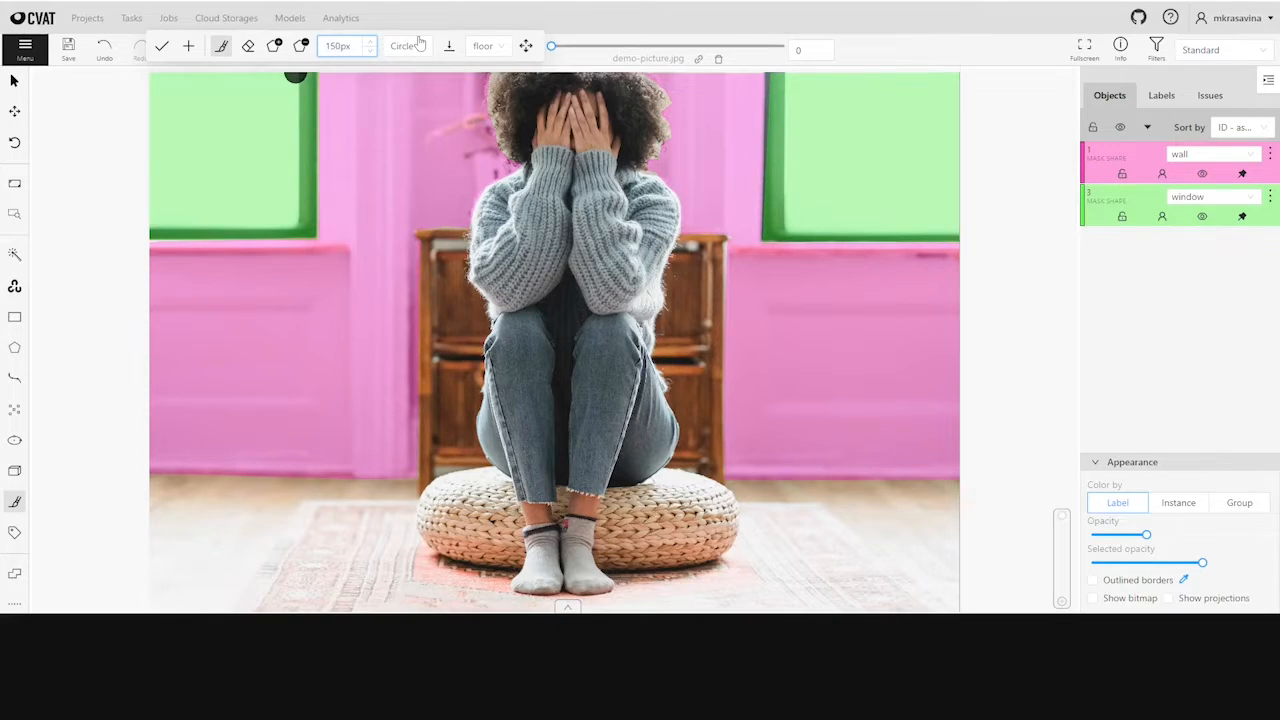
left_click(405, 46)
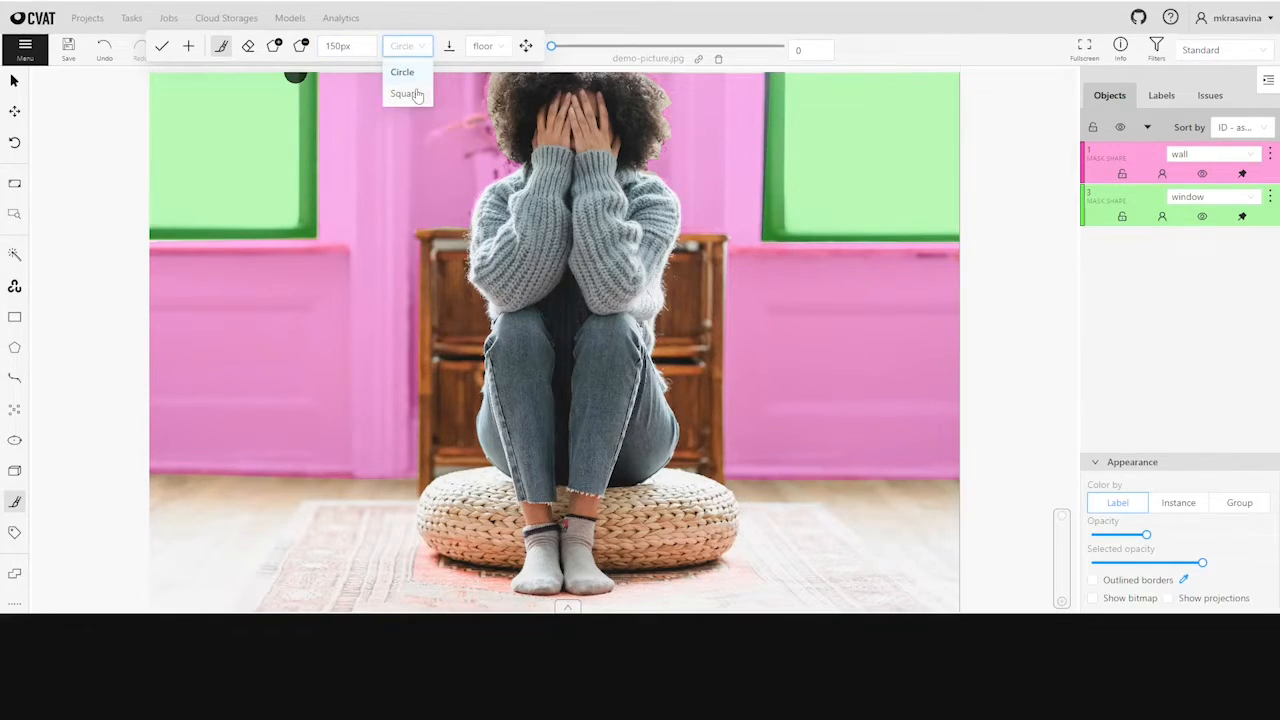
left_click(407, 93)
type("80")
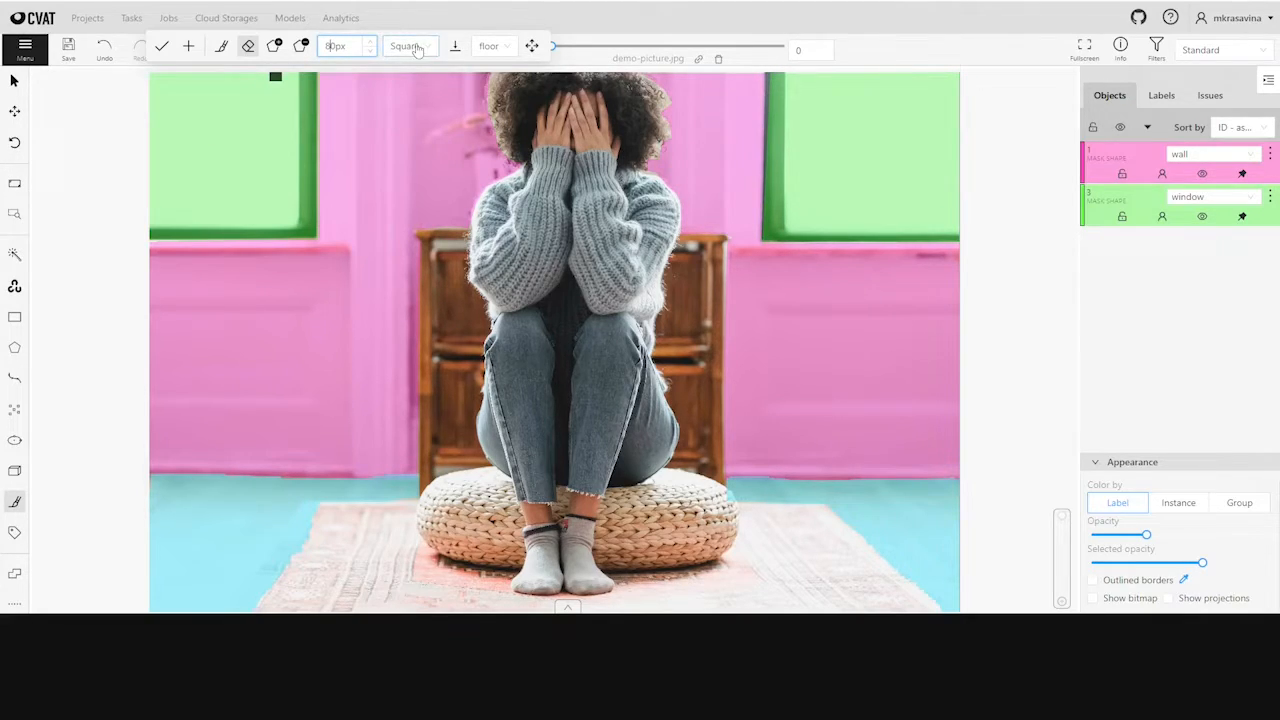
left_click(405, 46)
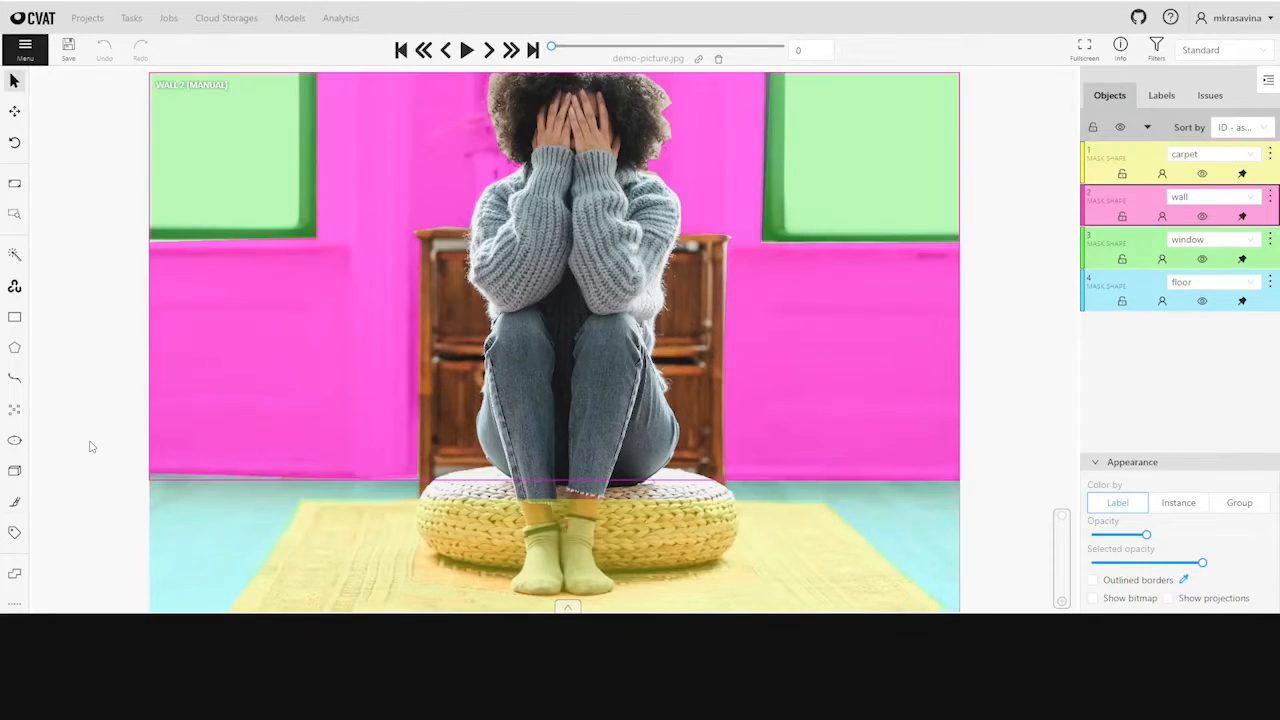
left_click(14, 505)
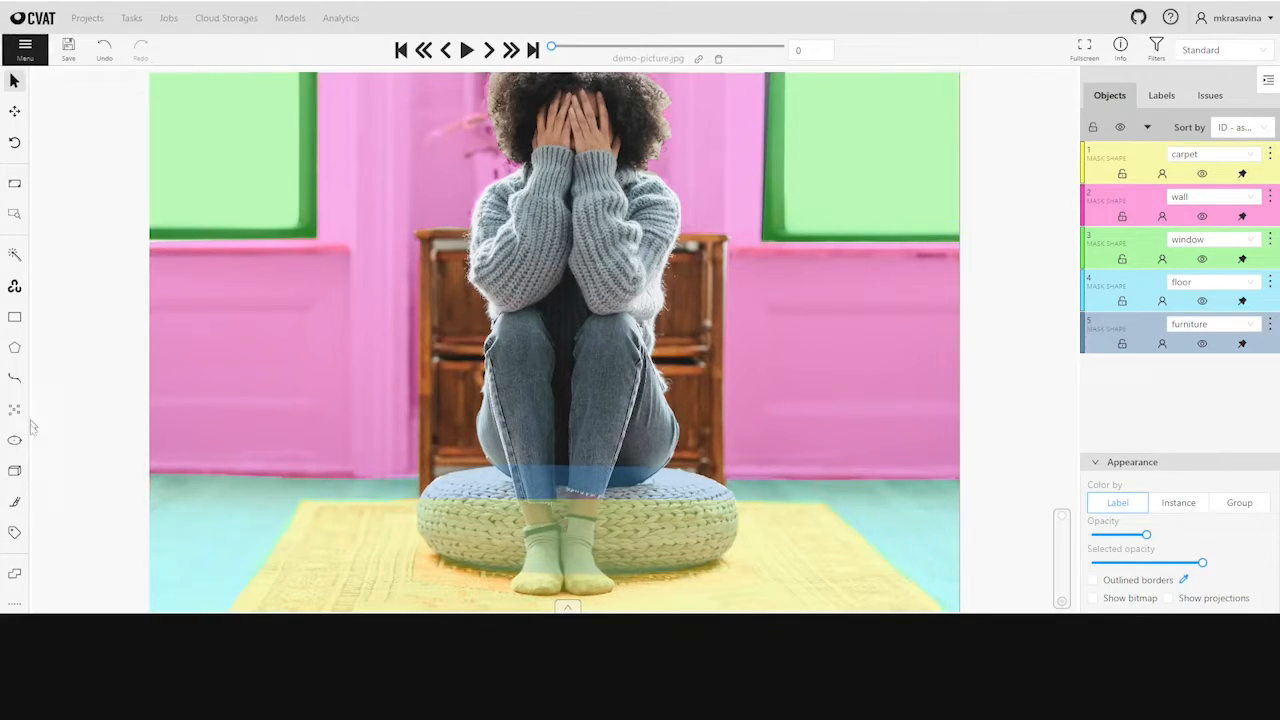
Step: Start a second furniture mask covering the wooden cabinet behind the person
left_click(15, 501)
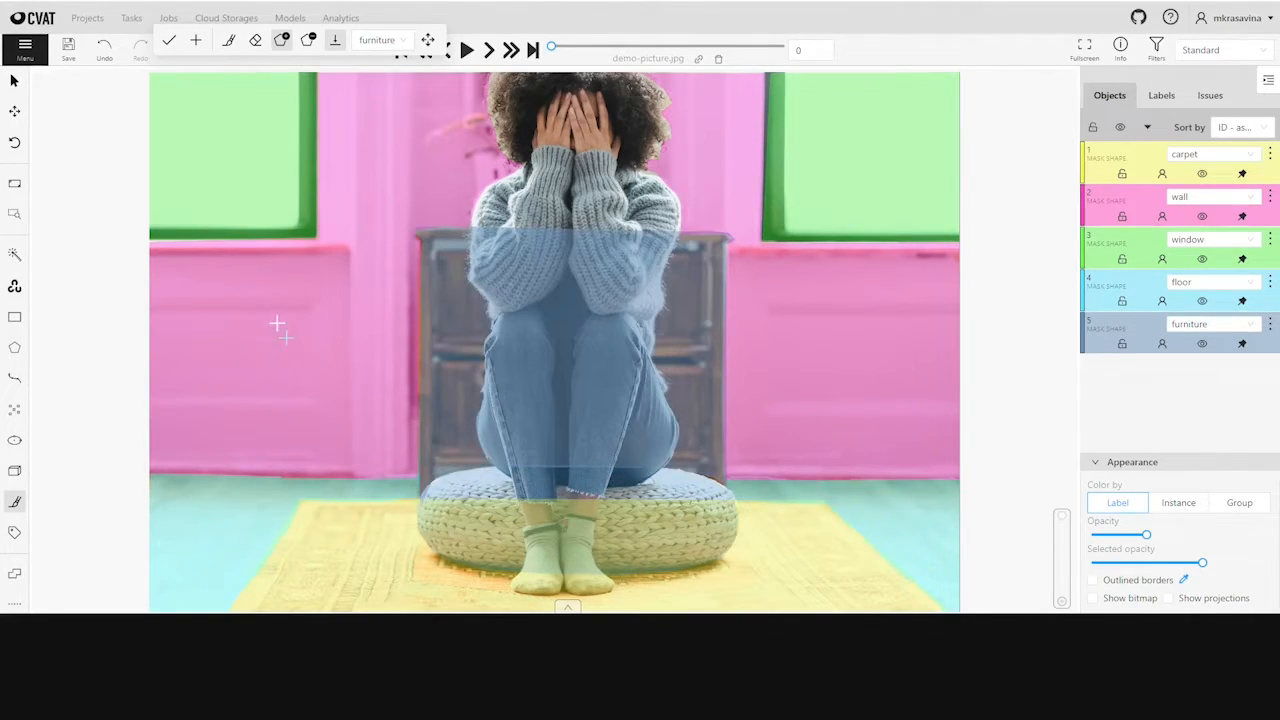
left_click(15, 502)
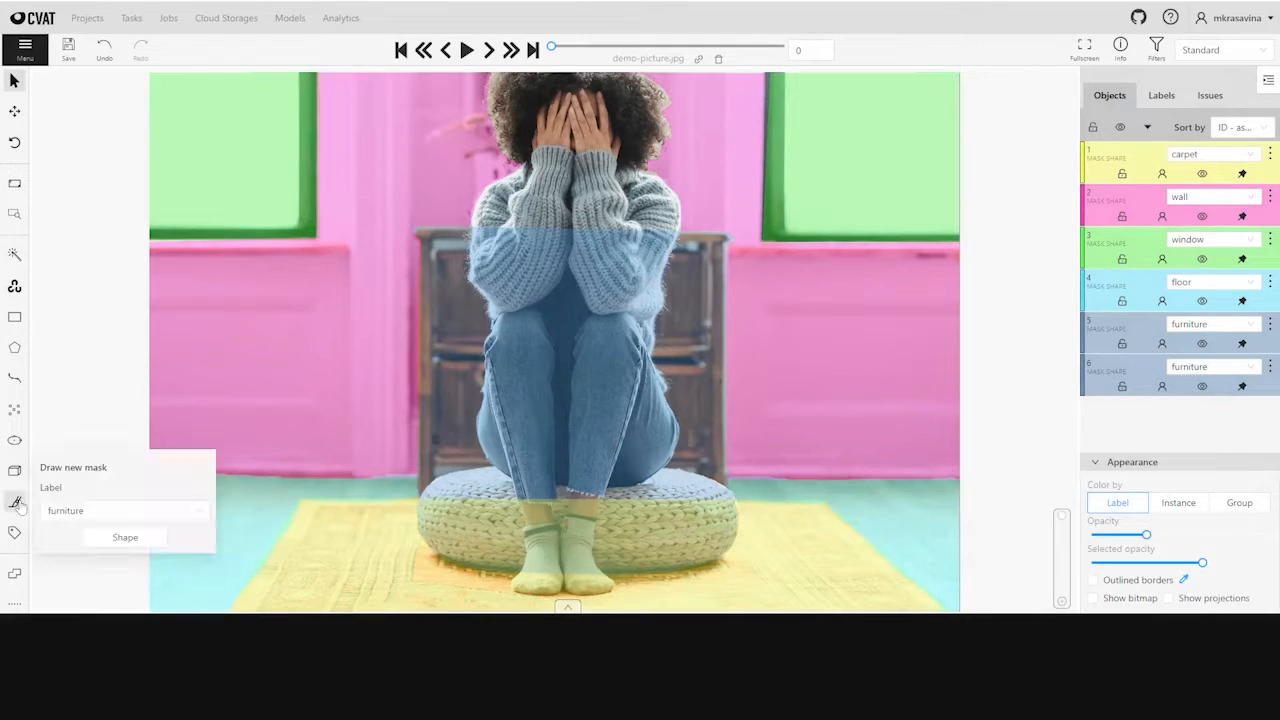
Step: Choose 'person' as the label for the new mask over the seated woman
left_click(123, 510)
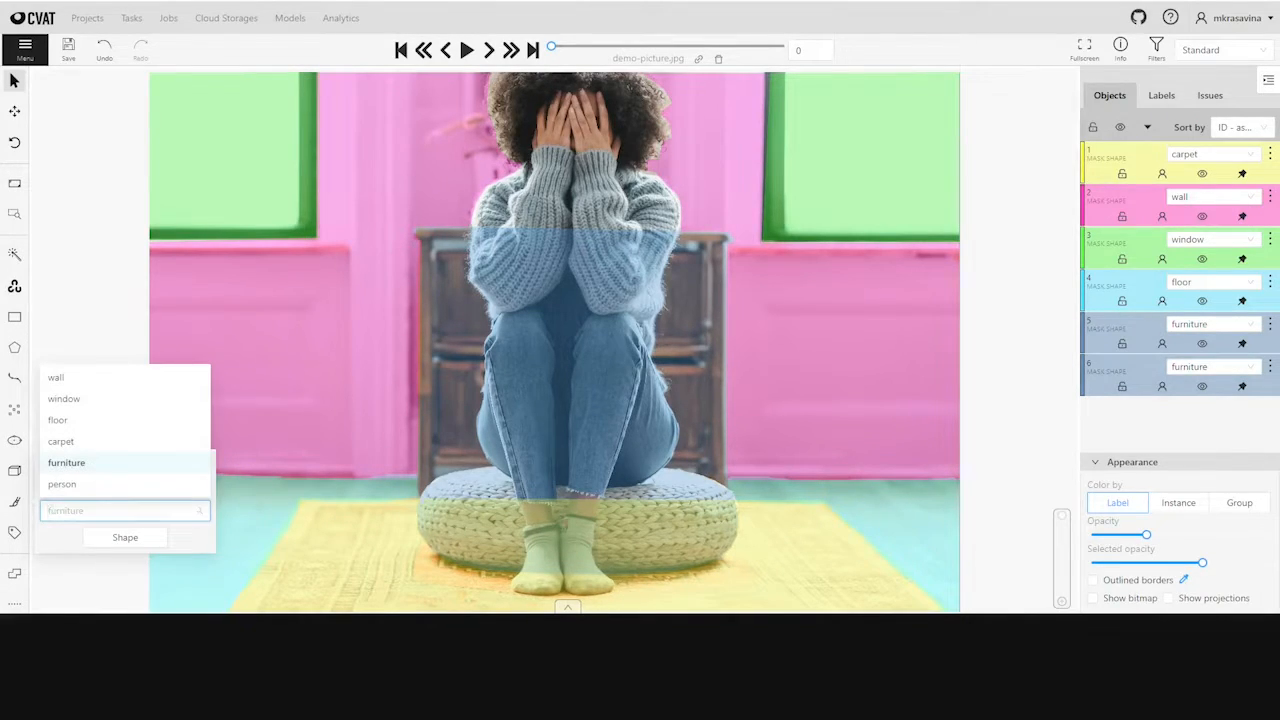
left_click(62, 484)
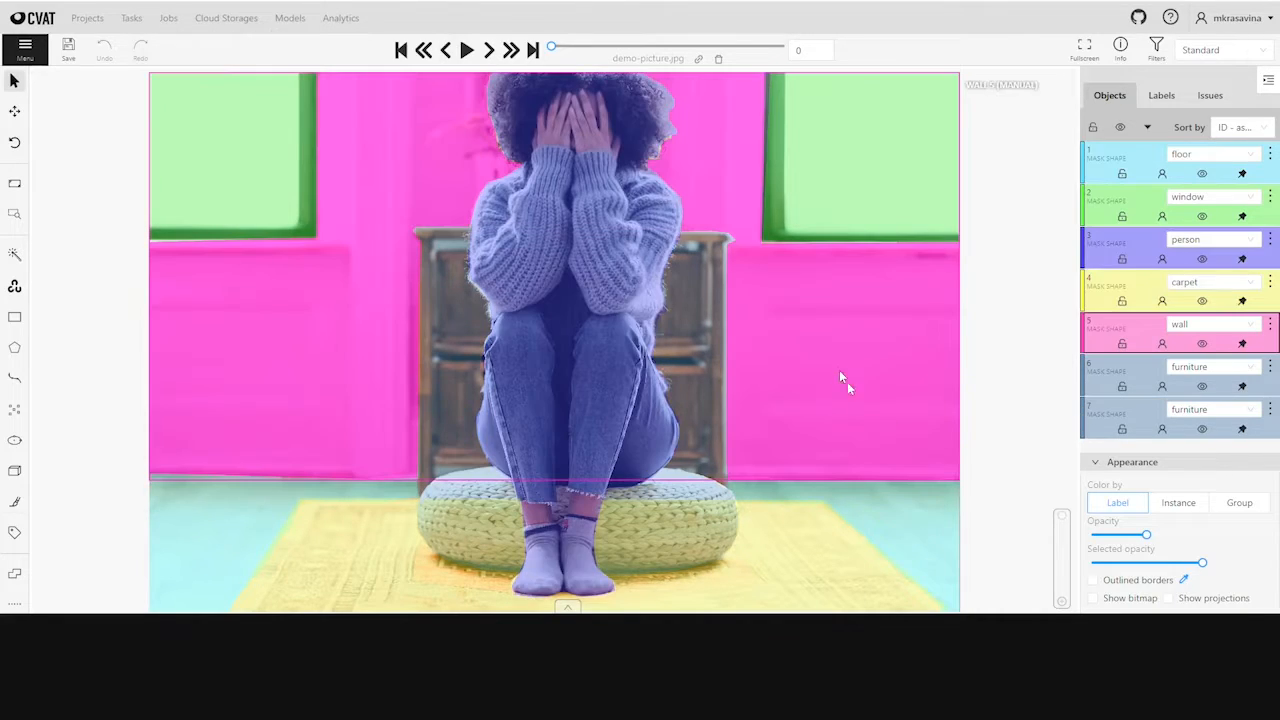
Step: Preview the masks with outlined borders and as the combined bitmap
left_click(1093, 580)
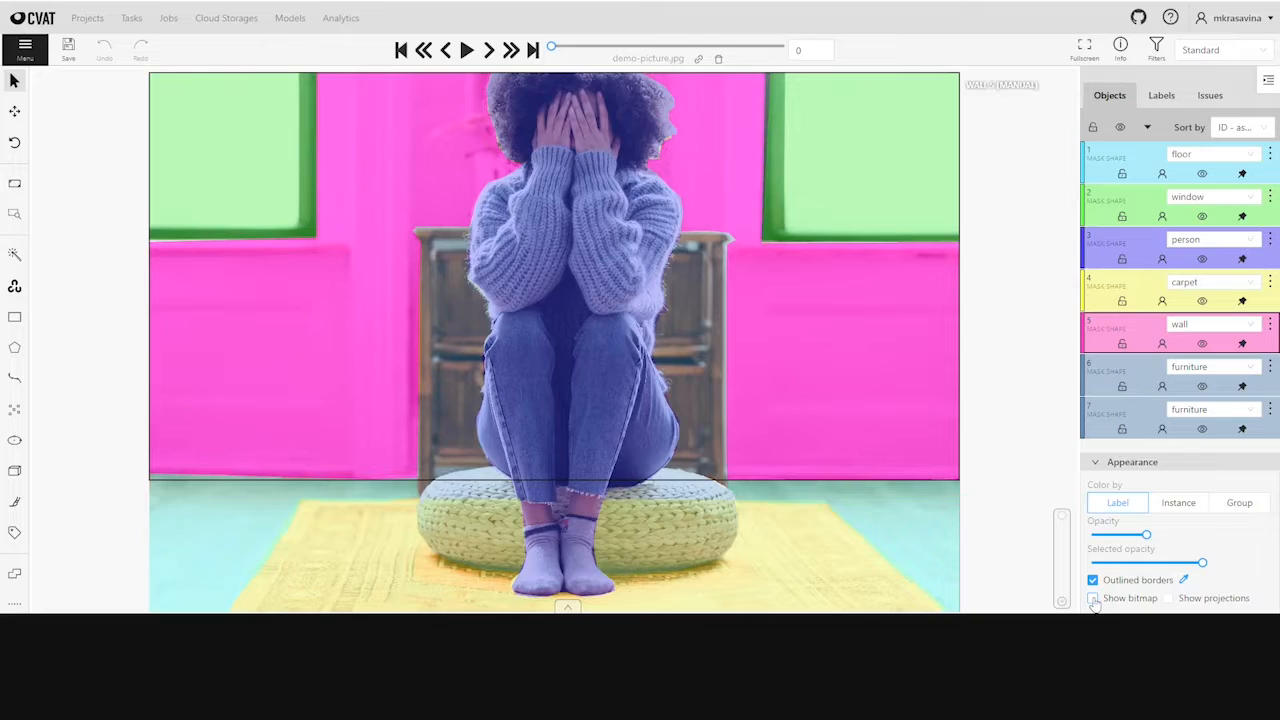
left_click(1093, 598)
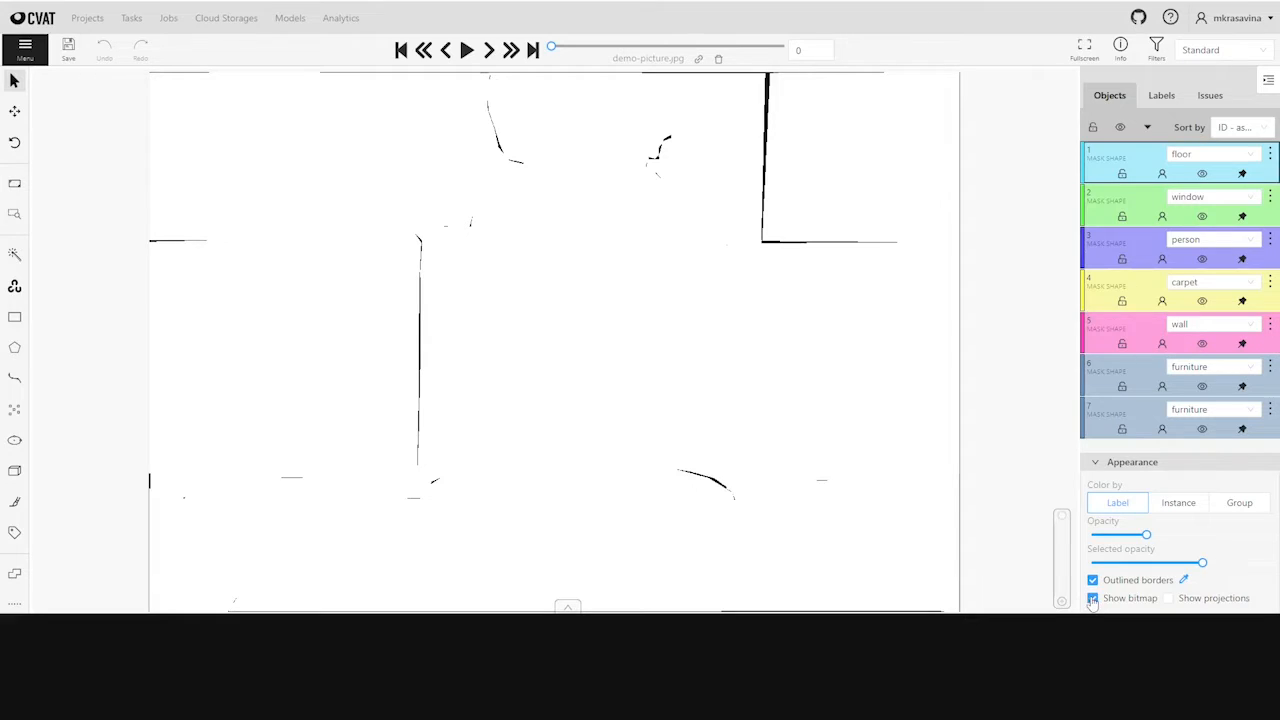
left_click(1092, 597)
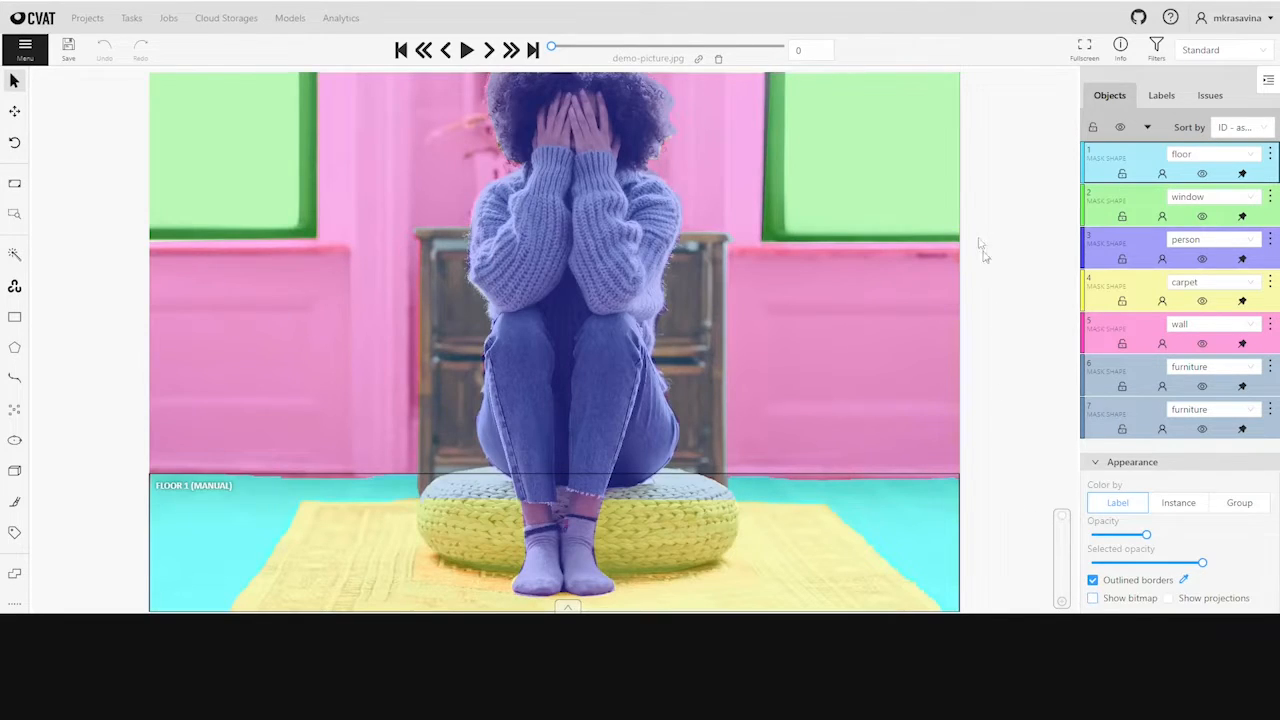
Step: Select the window mask and start editing it from its actions menu
left_click(1187, 196)
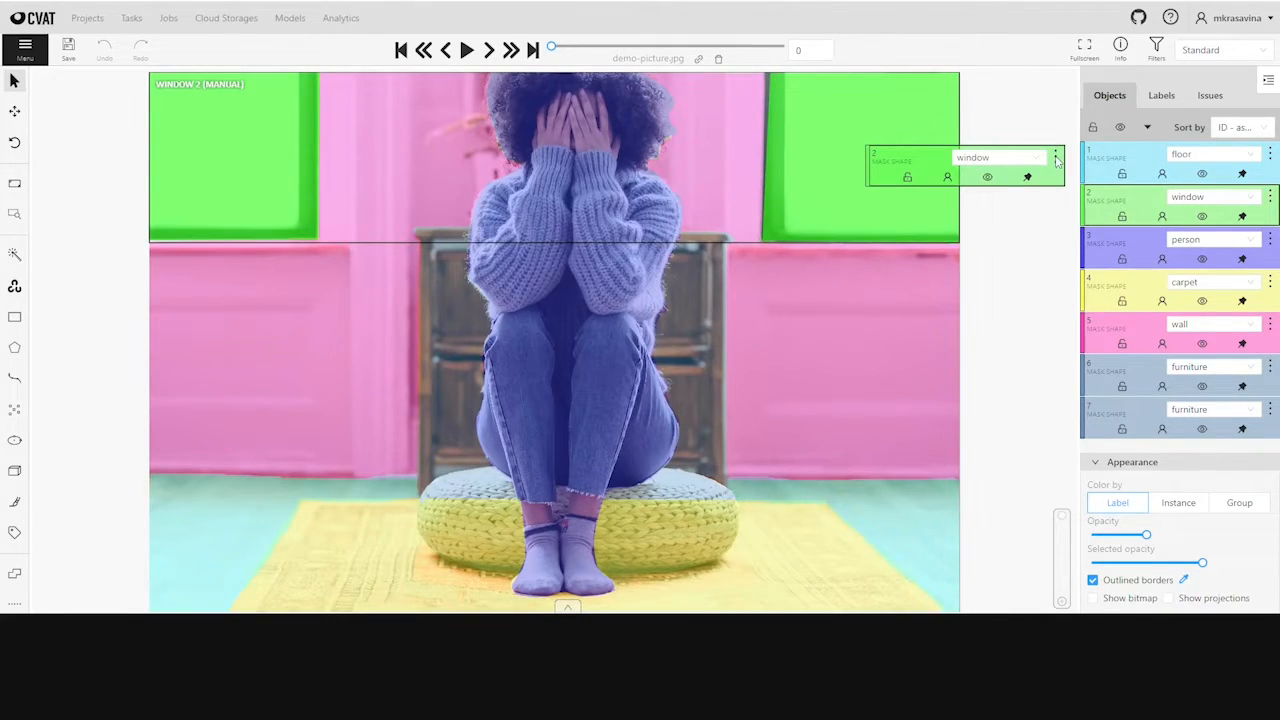
left_click(1055, 160)
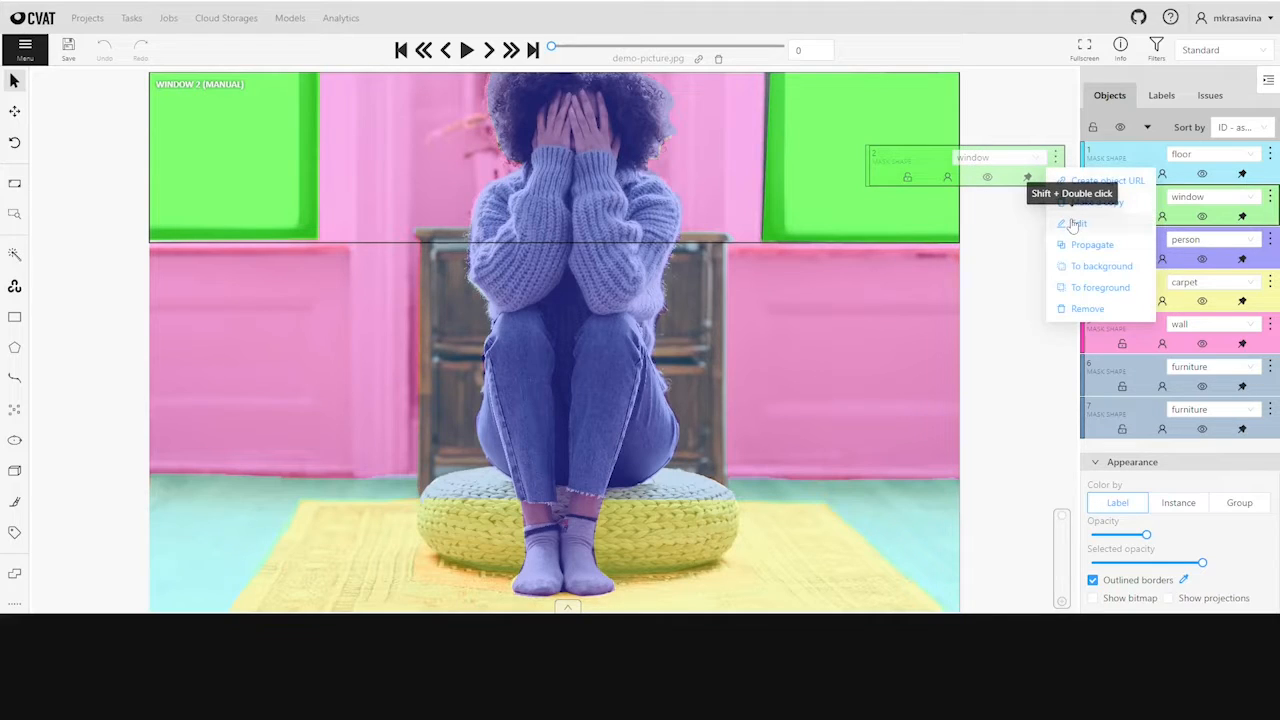
left_click(1077, 223)
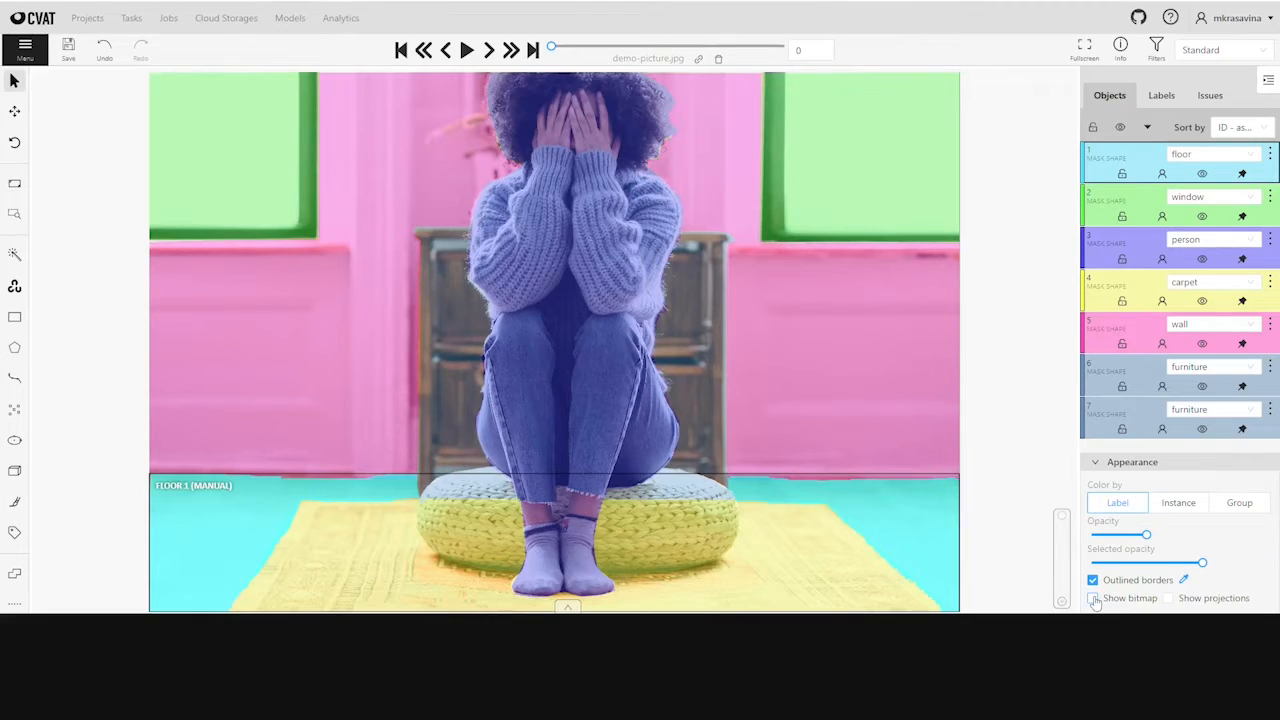
Step: Check the combined bitmap again and turn outlined borders off
left_click(1093, 598)
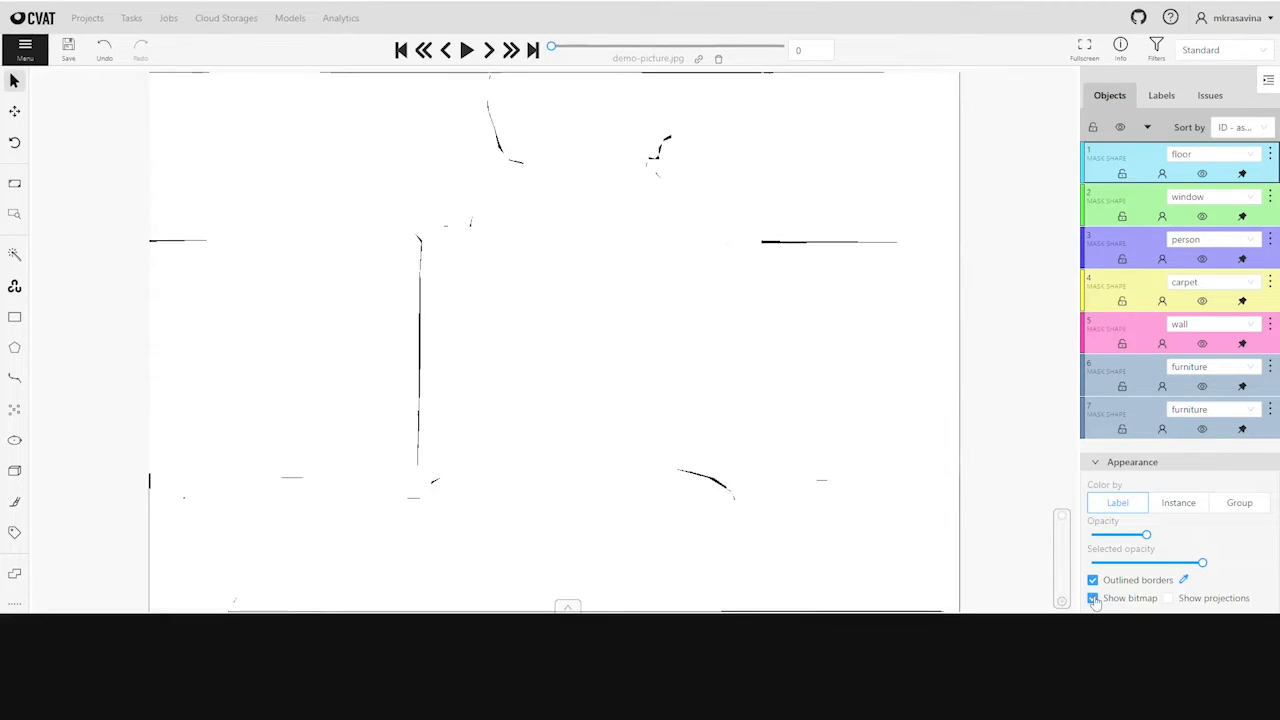
left_click(1093, 580)
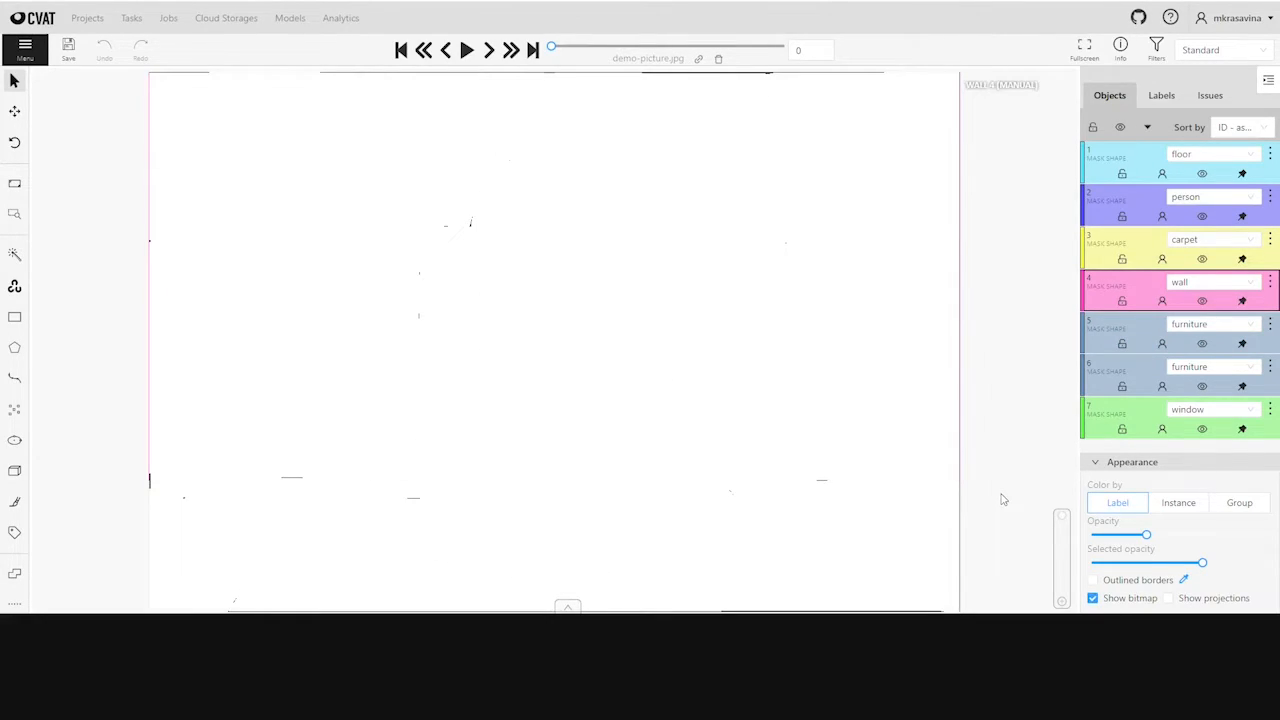
left_click(1092, 597)
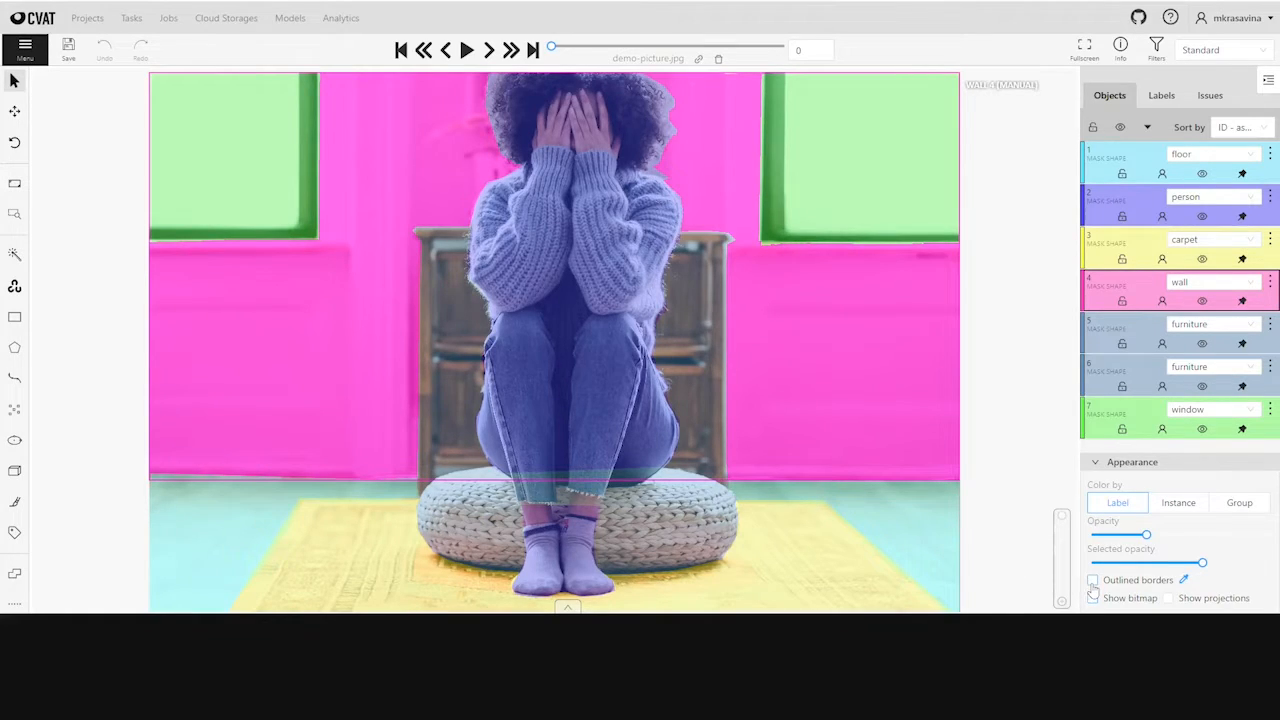
Step: Turn on outlined borders for the masks in the Appearance panel
left_click(1092, 580)
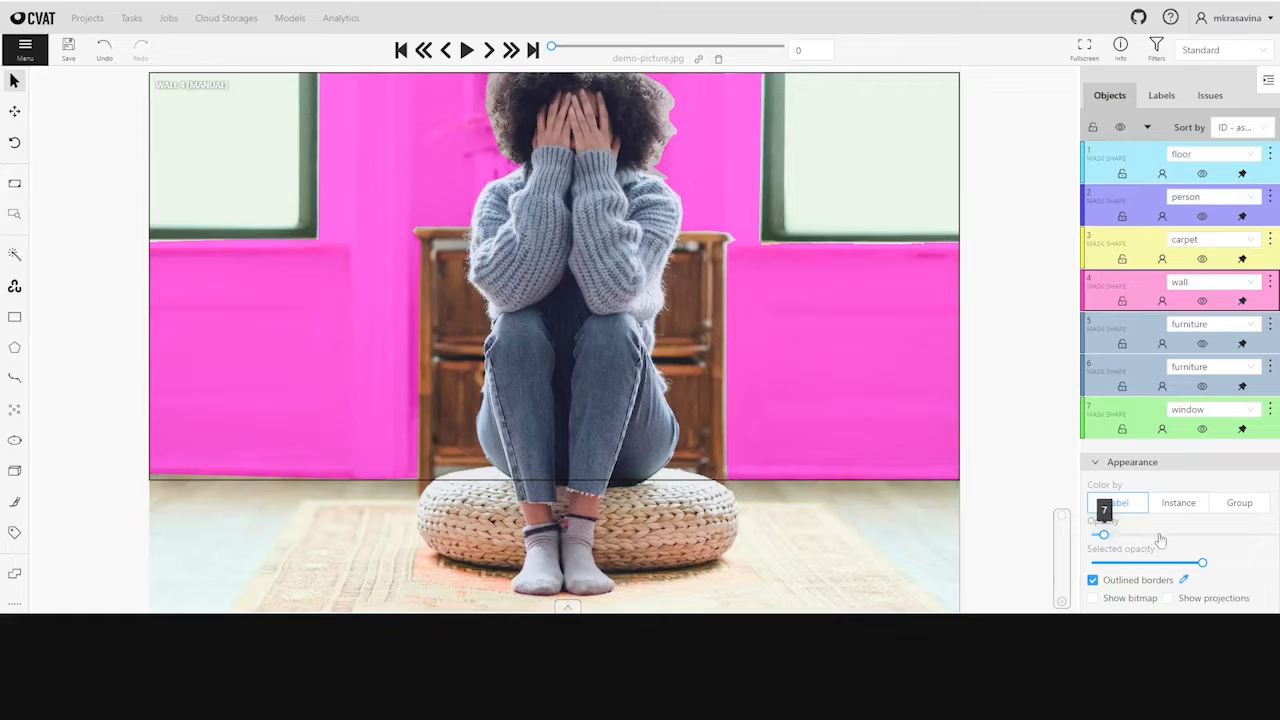
mouse_move(999, 461)
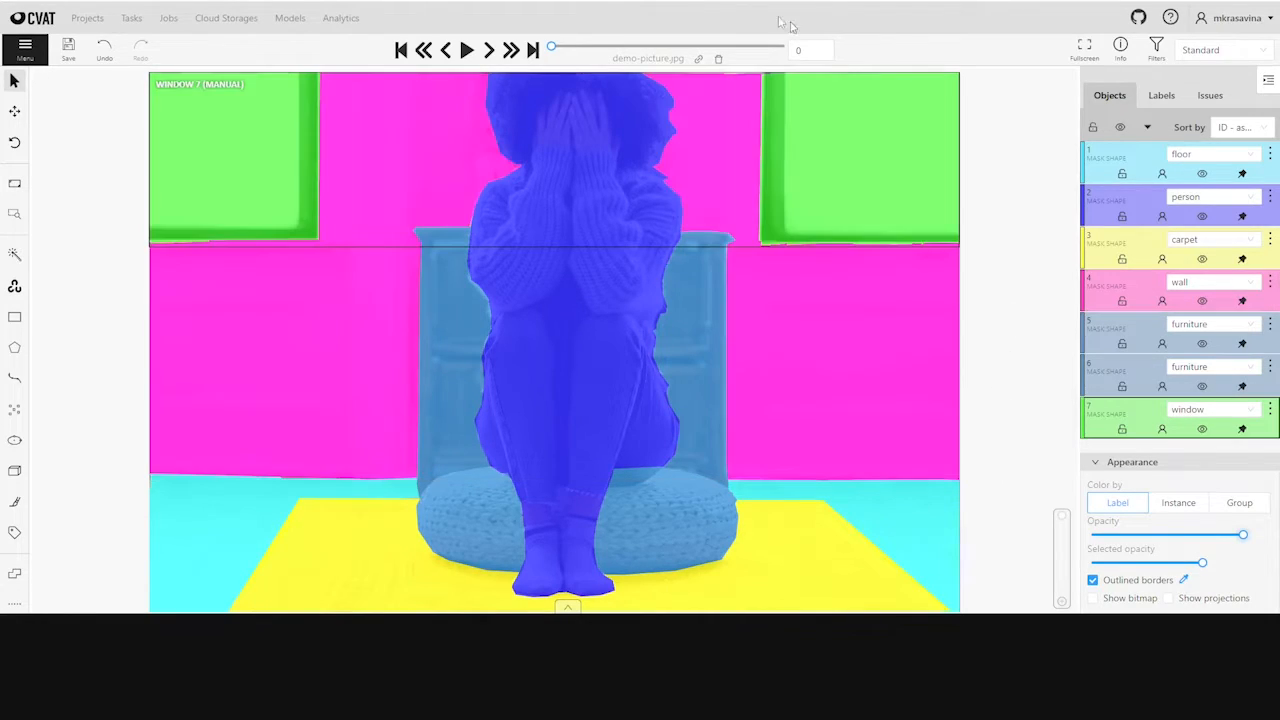
Step: Export the job dataset as Segmentation mask 1.1 with custom name 'Brushing tool'
left_click(25, 48)
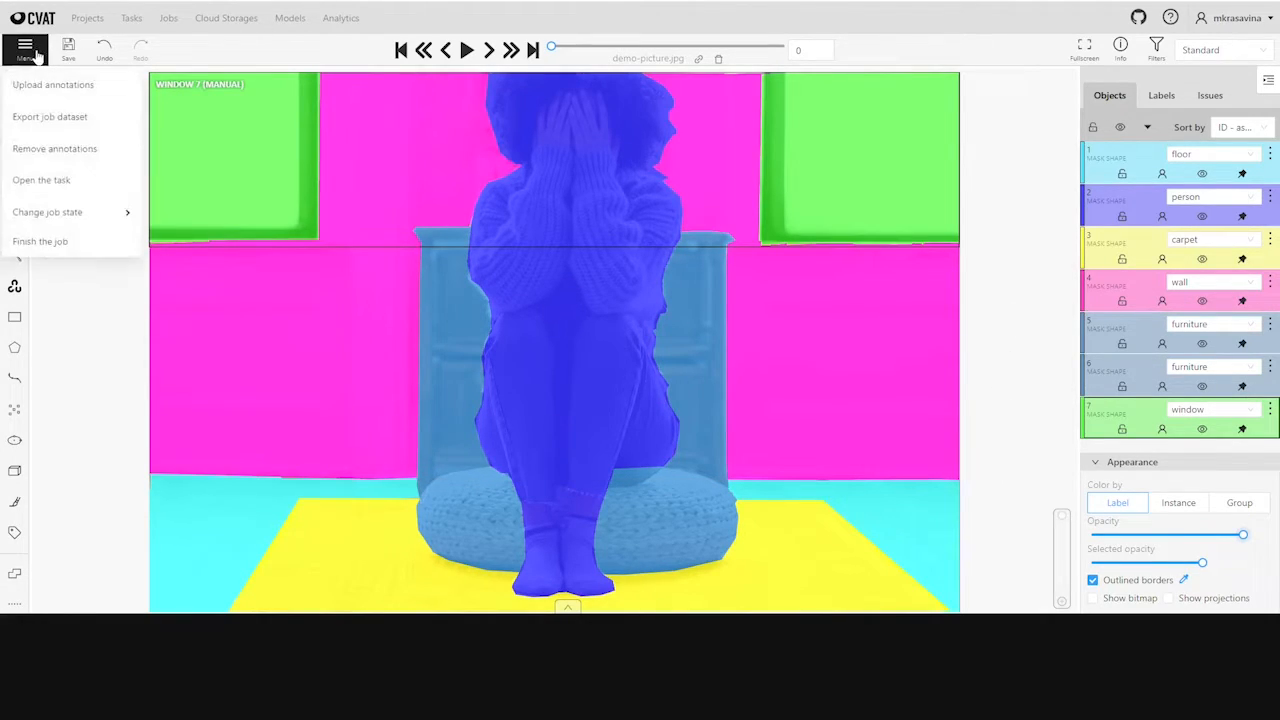
left_click(50, 117)
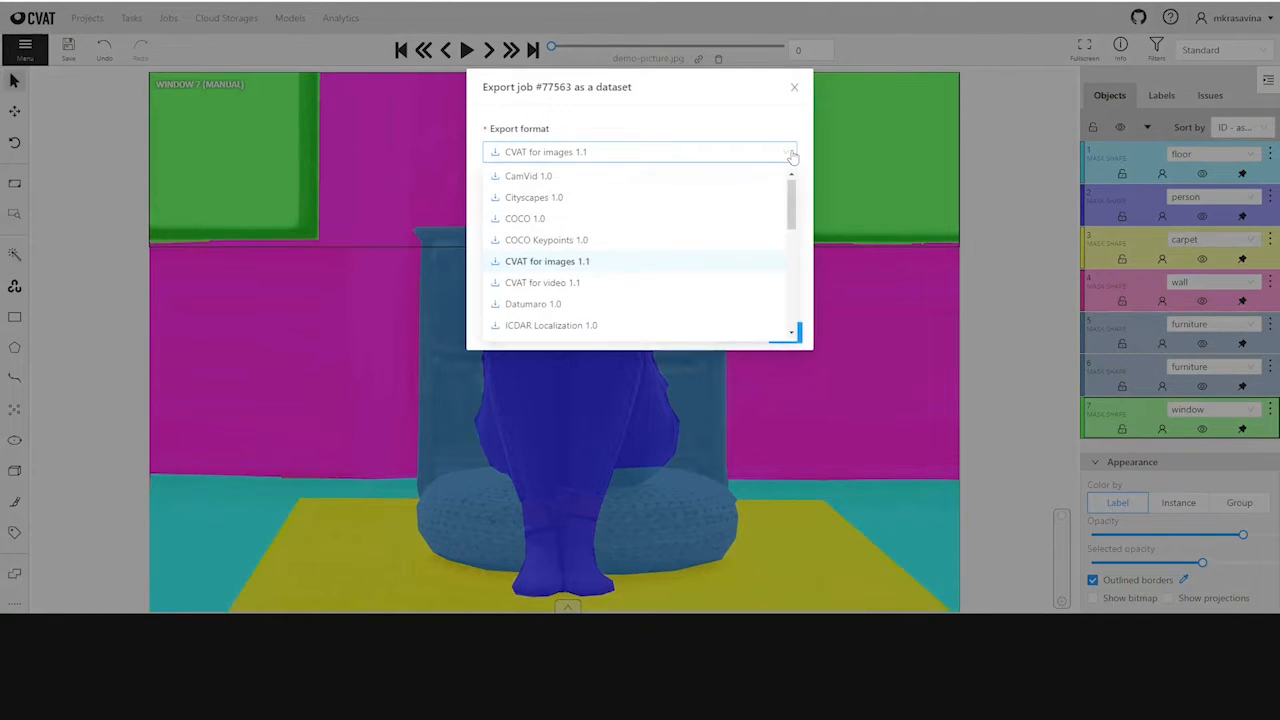
scroll("down", 3)
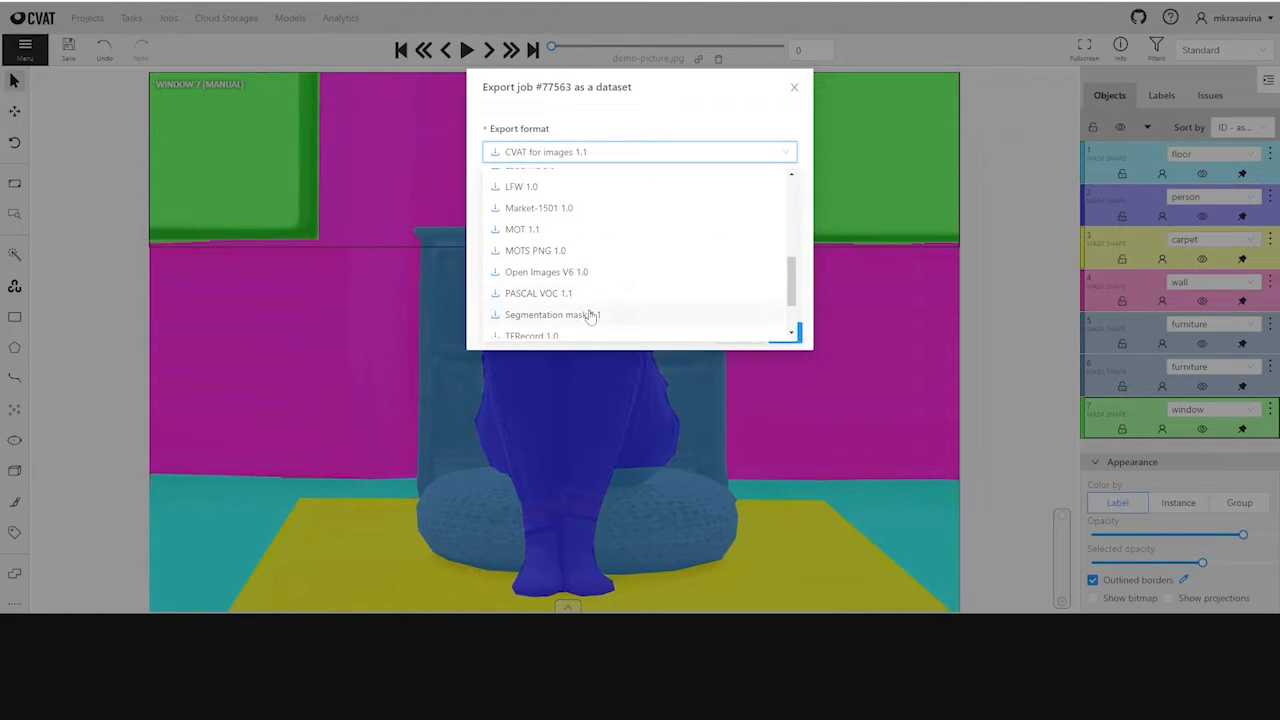
left_click(552, 314)
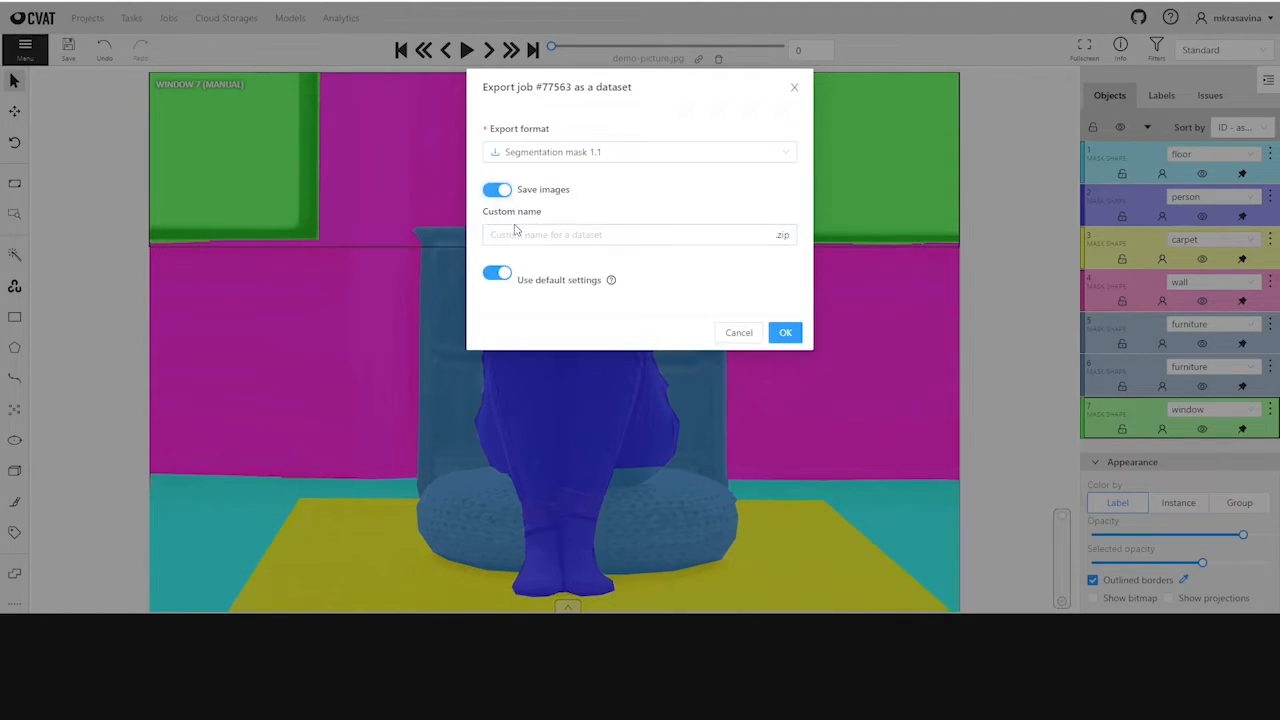
type("B")
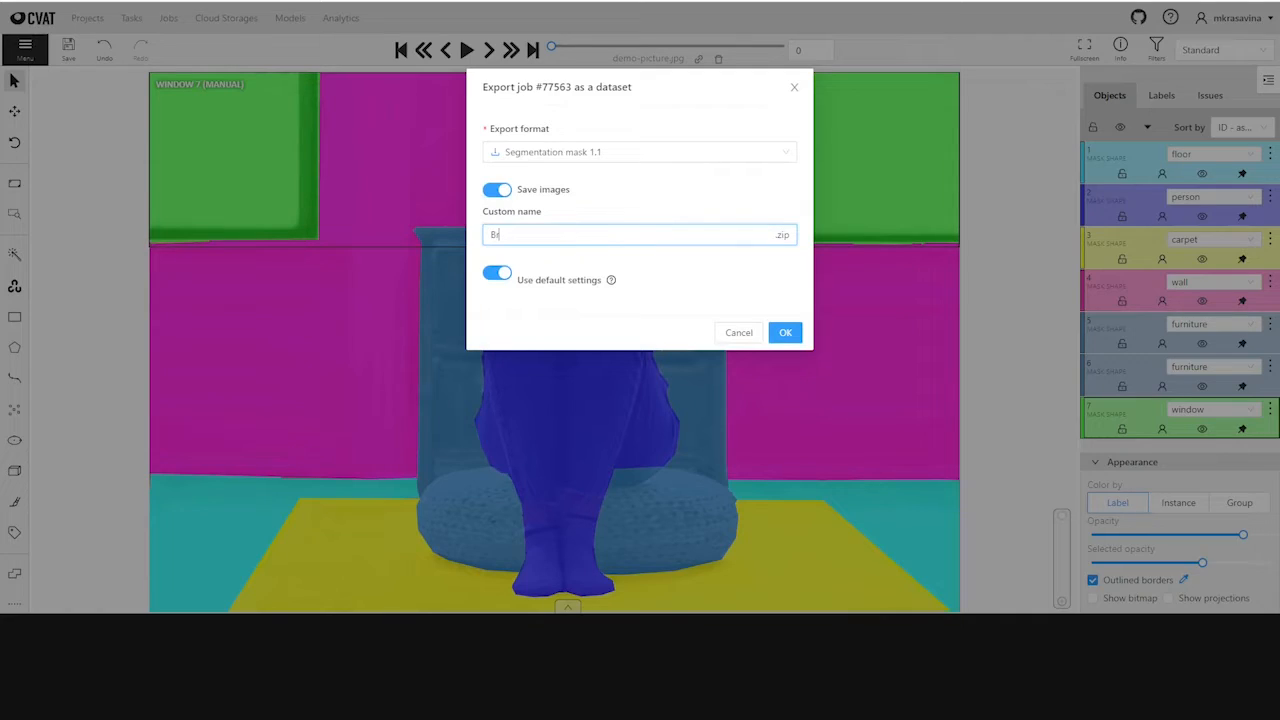
type("rushing")
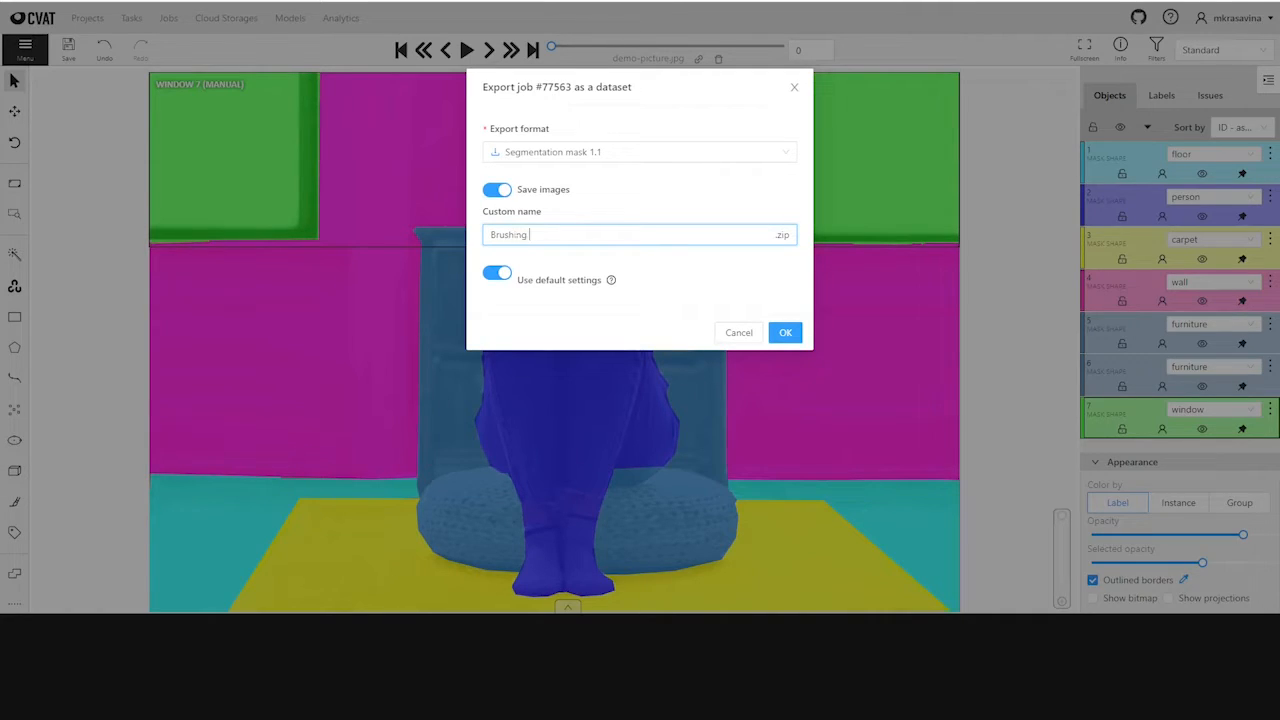
type("tool")
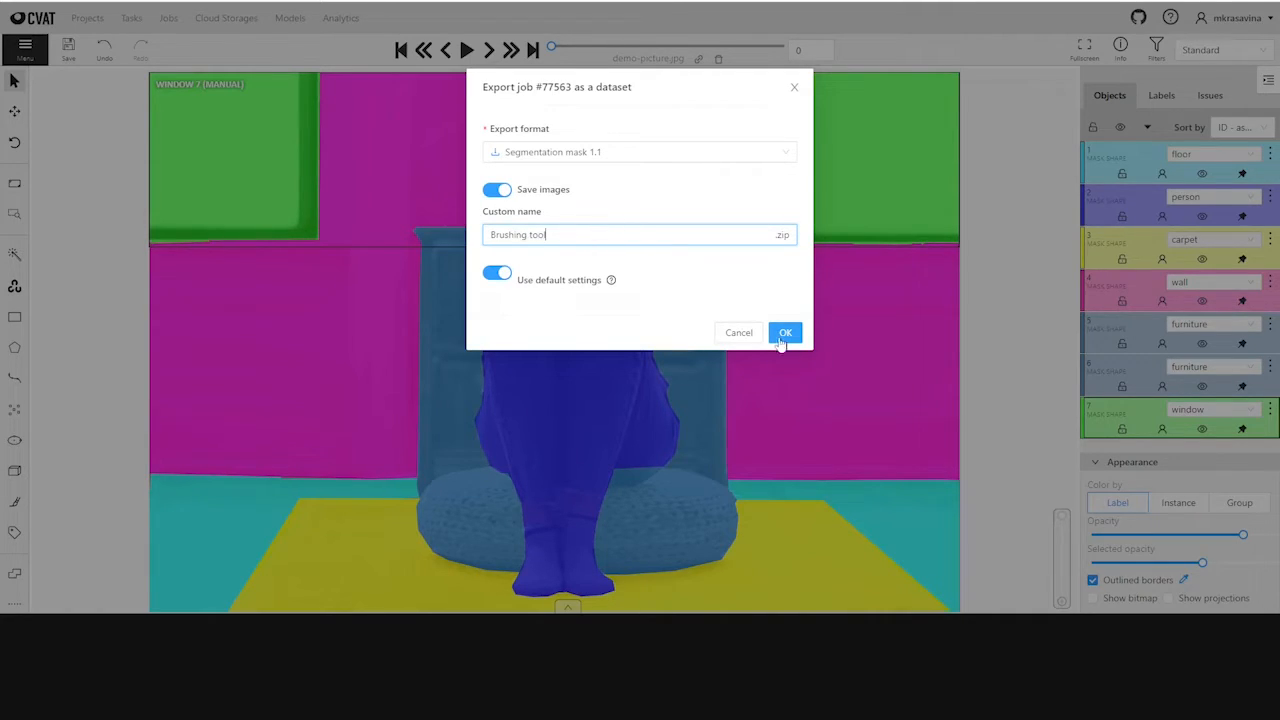
left_click(785, 332)
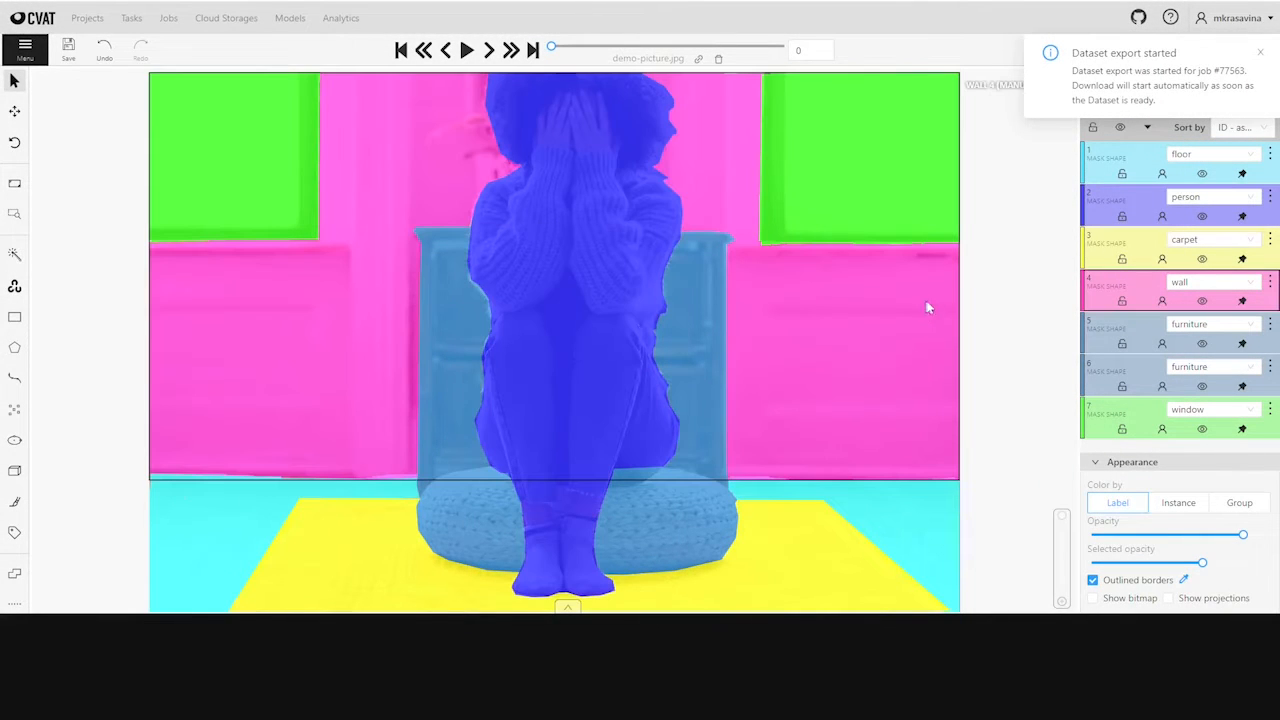
mouse_move(997, 278)
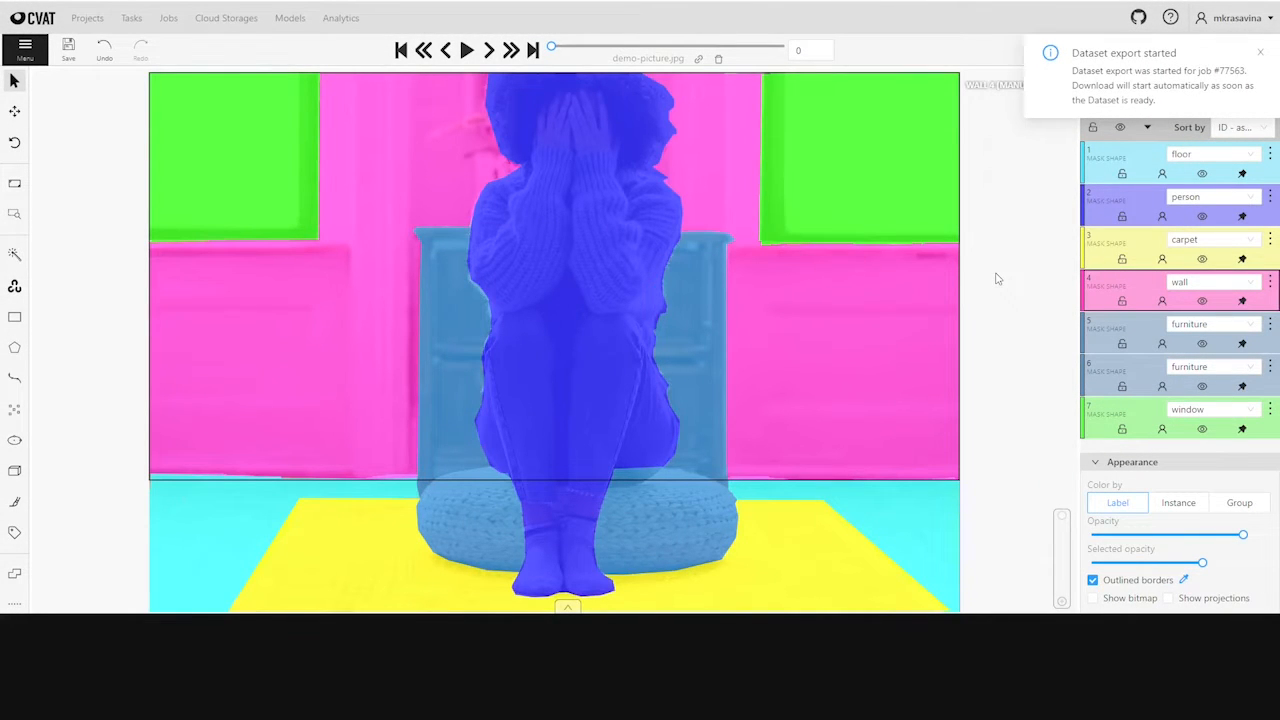
Step: Find Brushing tool.zip in Downloads and launch its Extract All wizard
left_click(1260, 52)
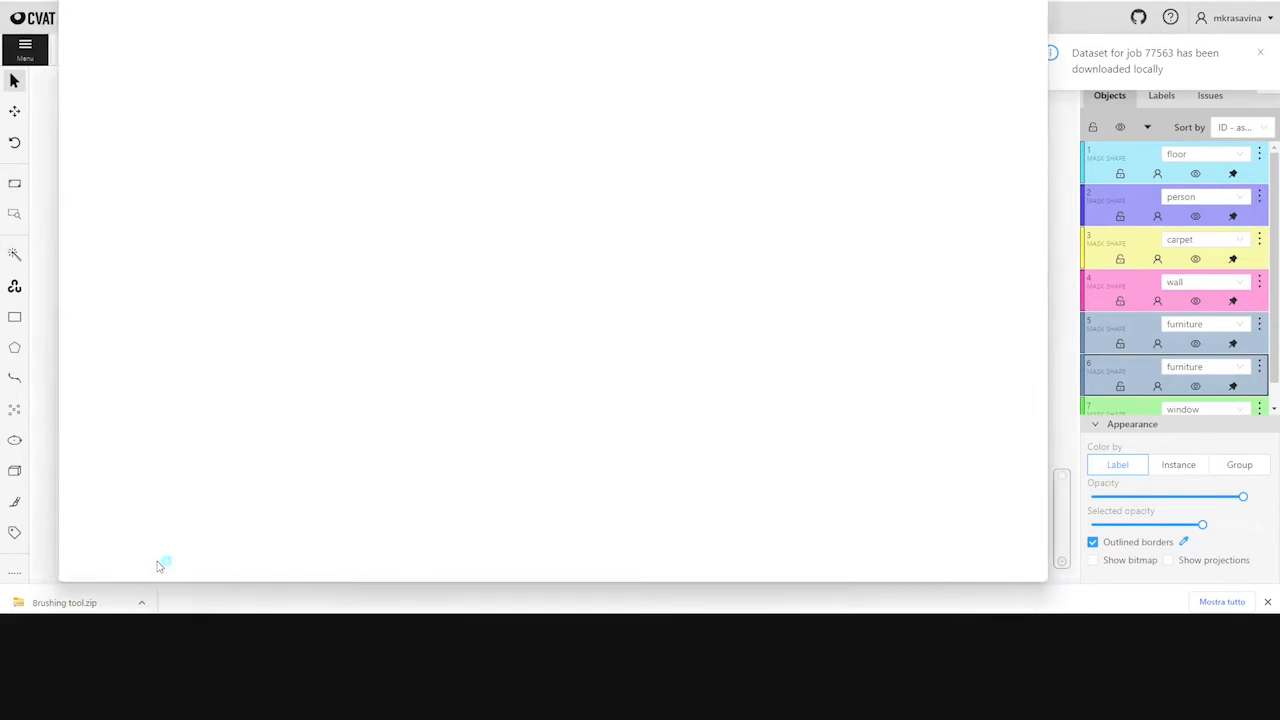
left_click(64, 602)
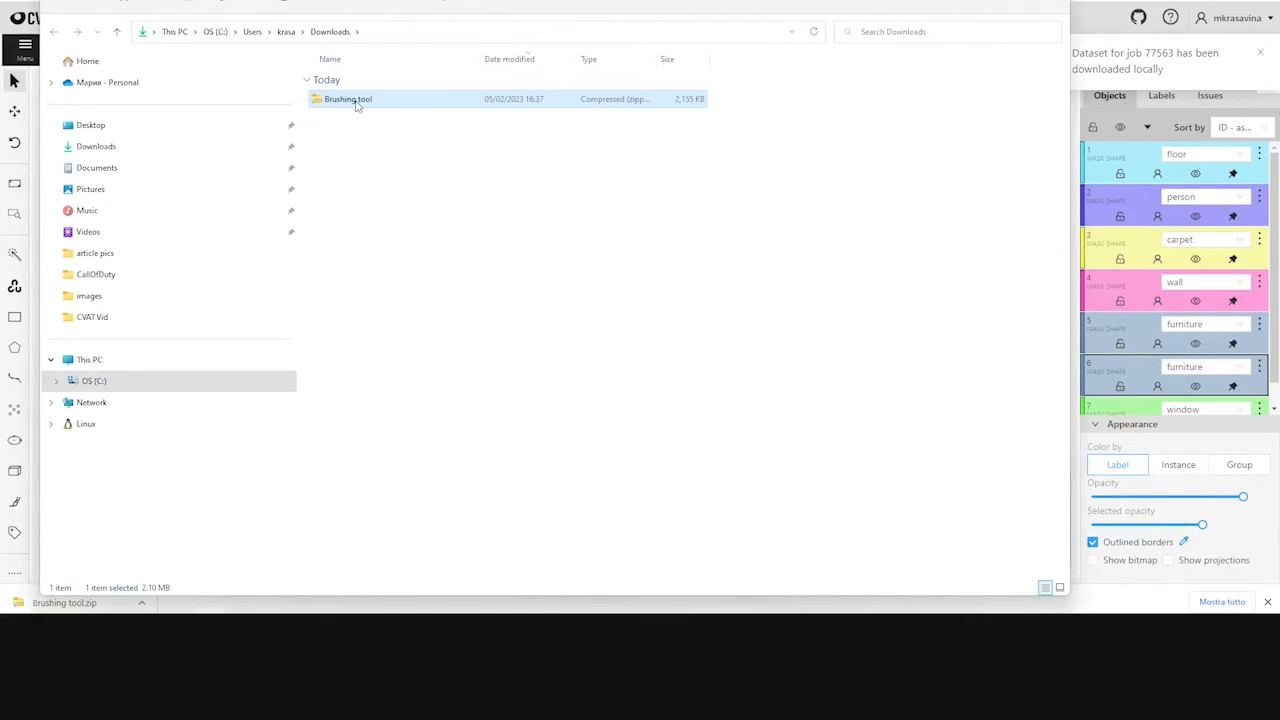
right_click(347, 98)
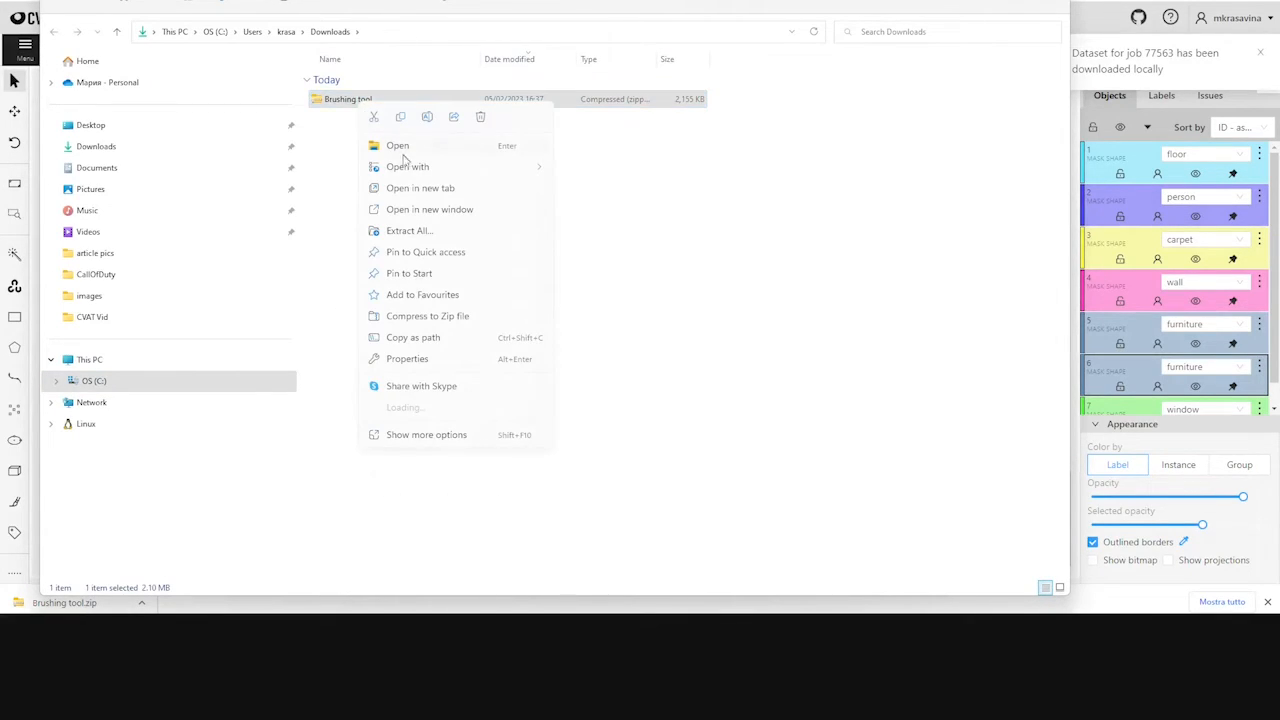
left_click(409, 230)
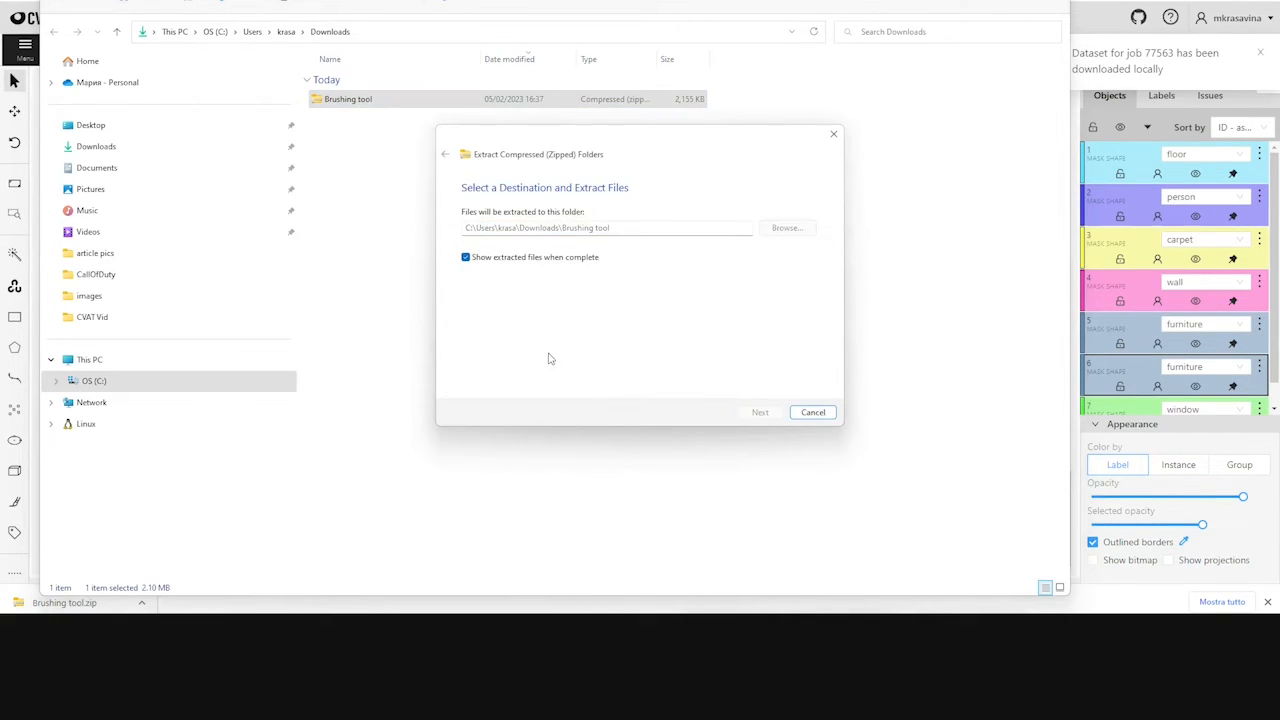
Step: Extract the zip into the Brushing tool folder and view labelmap.txt
left_click(760, 412)
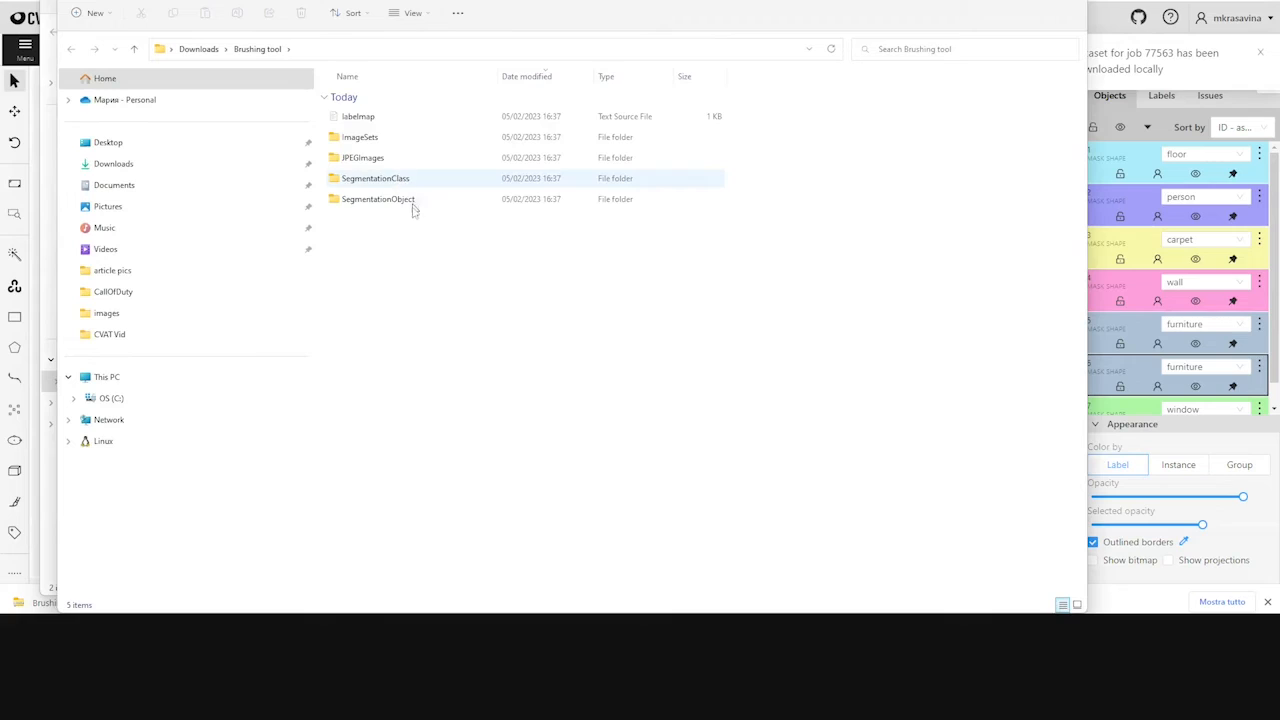
left_click(358, 116)
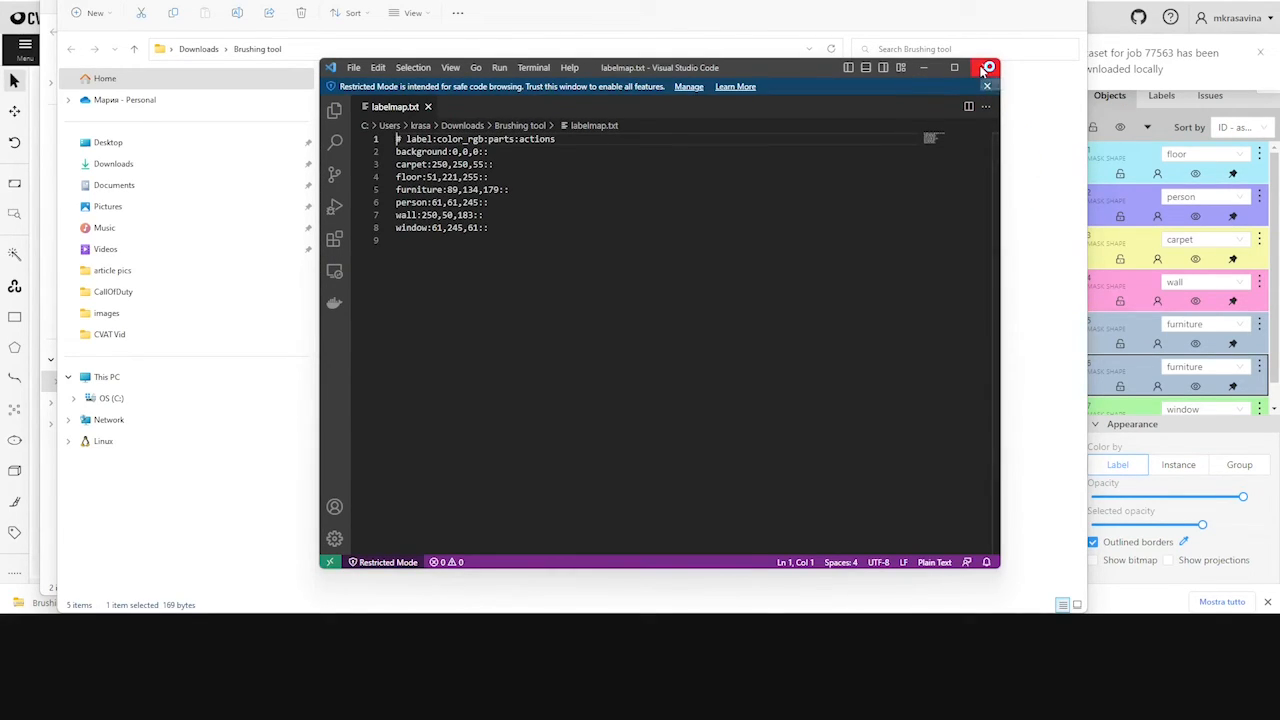
left_click(986, 67)
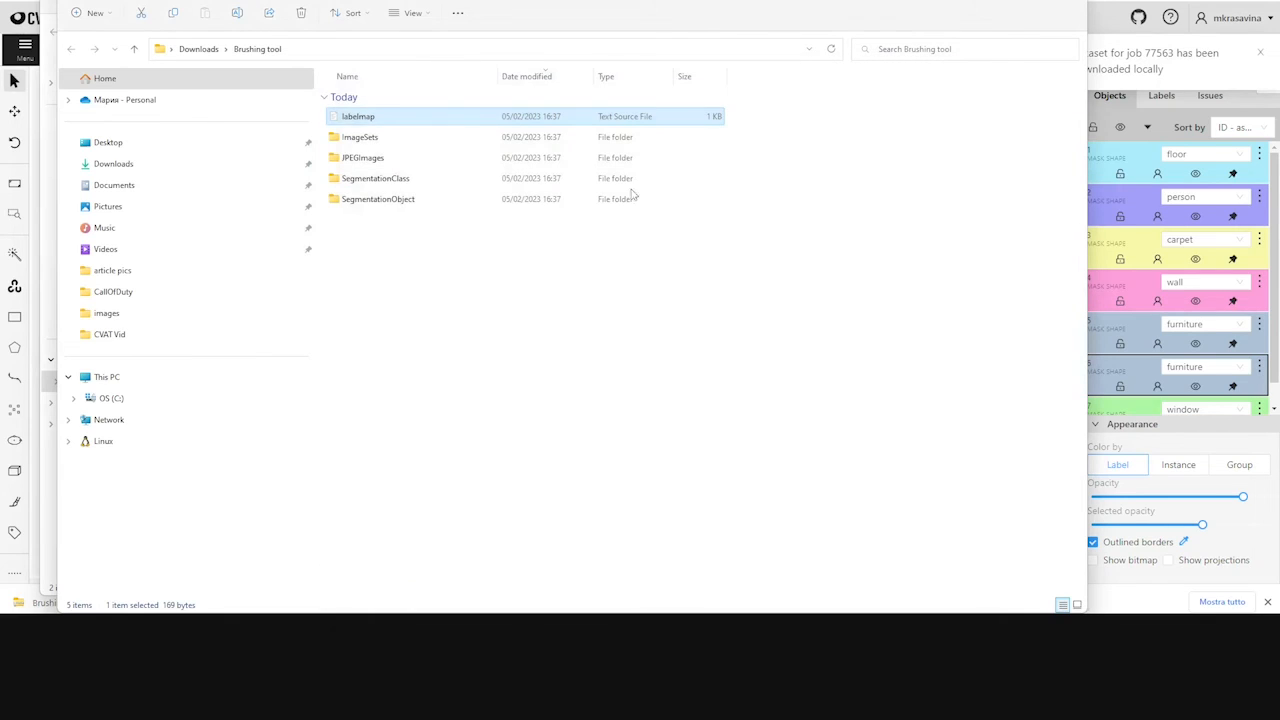
Step: Inspect the demo-picture mask in SegmentationClass, then return to the Brushing tool folder
double_click(375, 178)
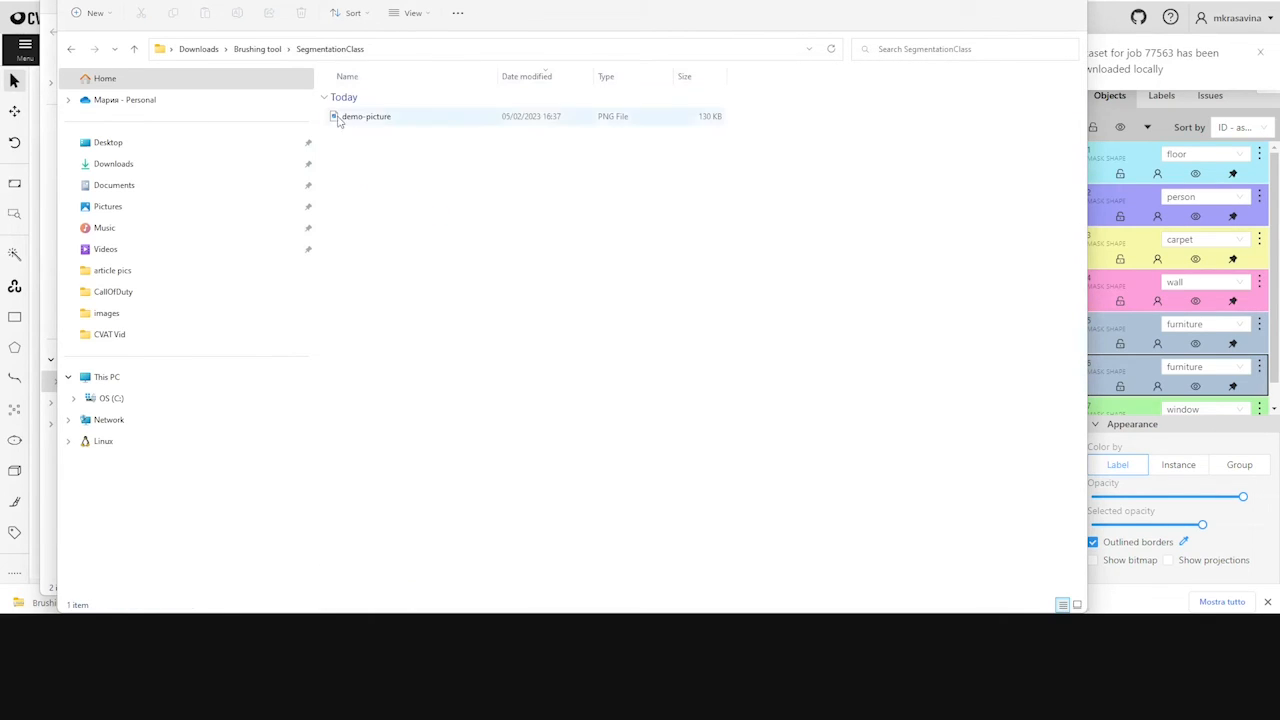
left_click(366, 116)
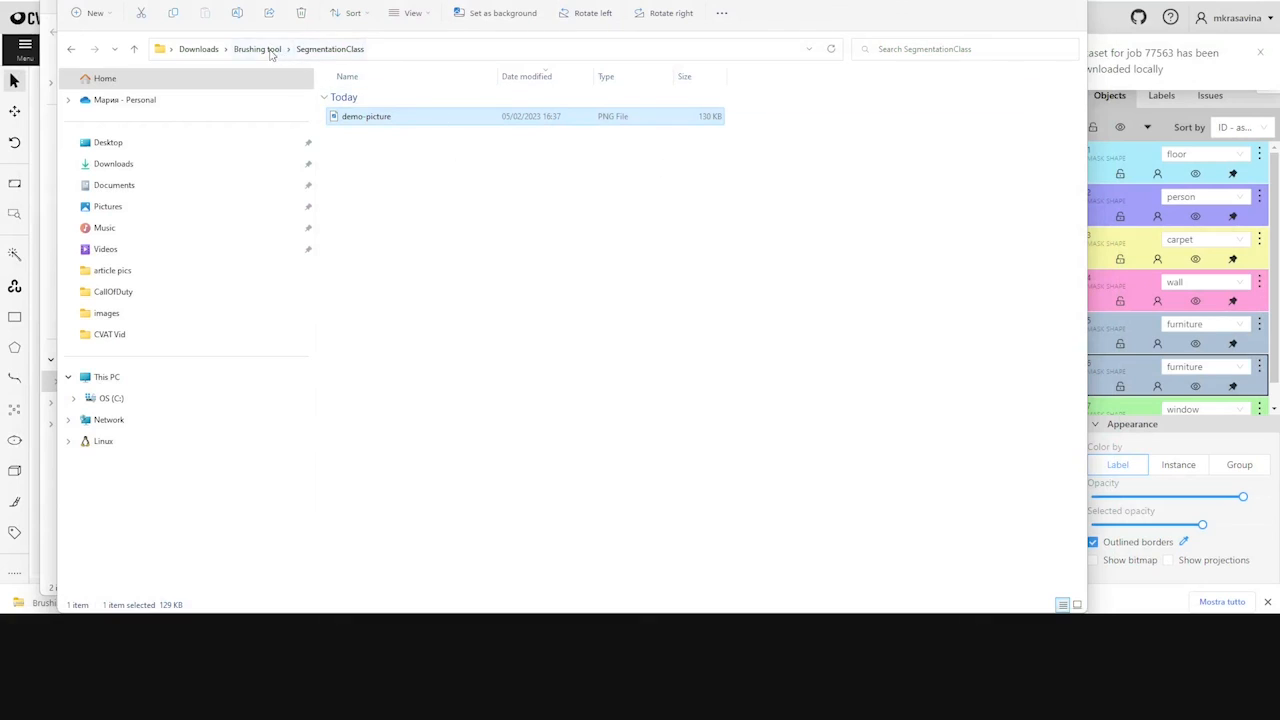
left_click(332, 48)
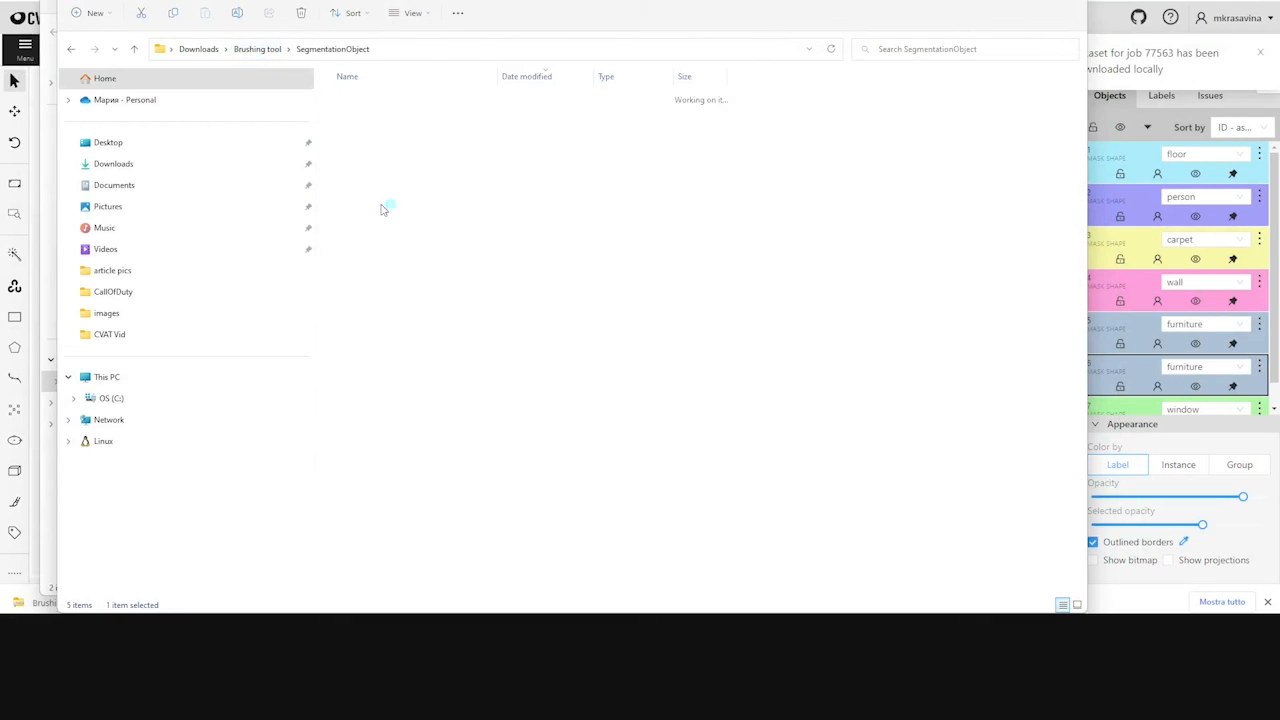